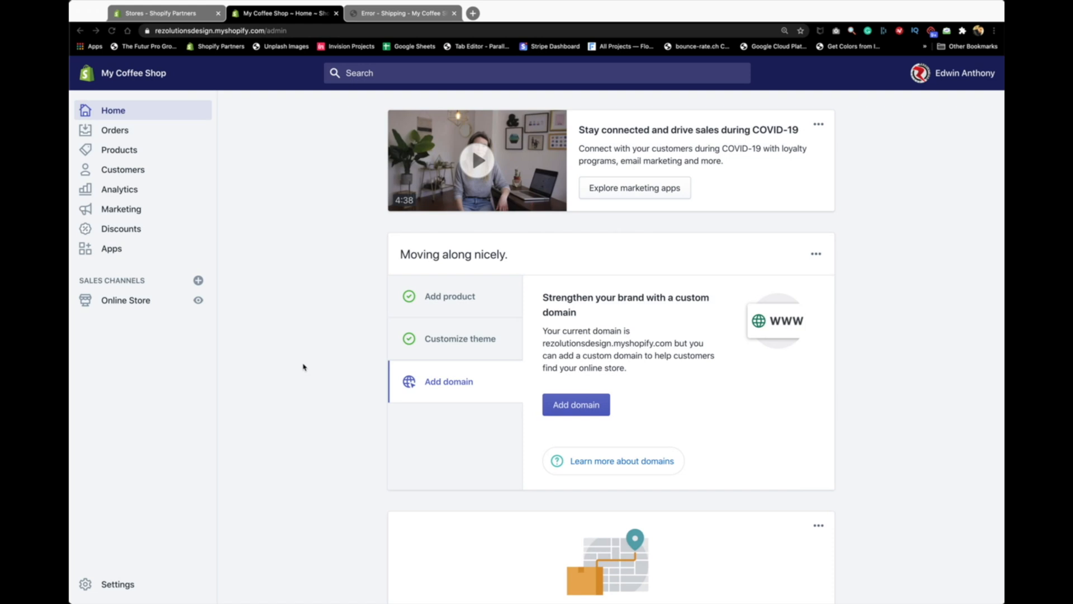
mouse_move(298, 367)
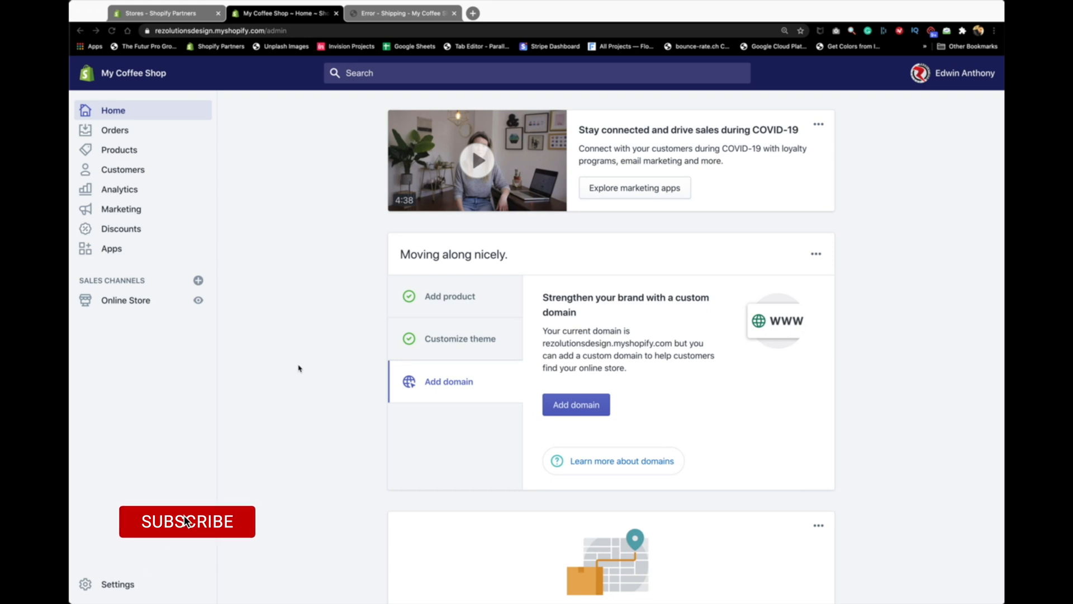
- Switch to the checkout tab showing the no-shipping-methods error for the coffee mug
left_click(187, 520)
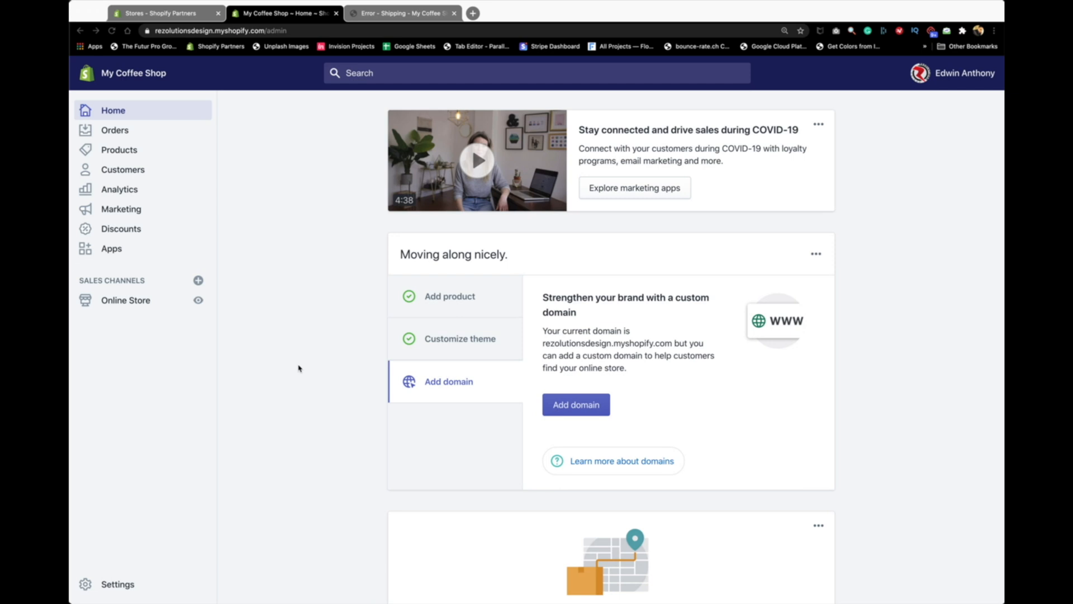
left_click(402, 14)
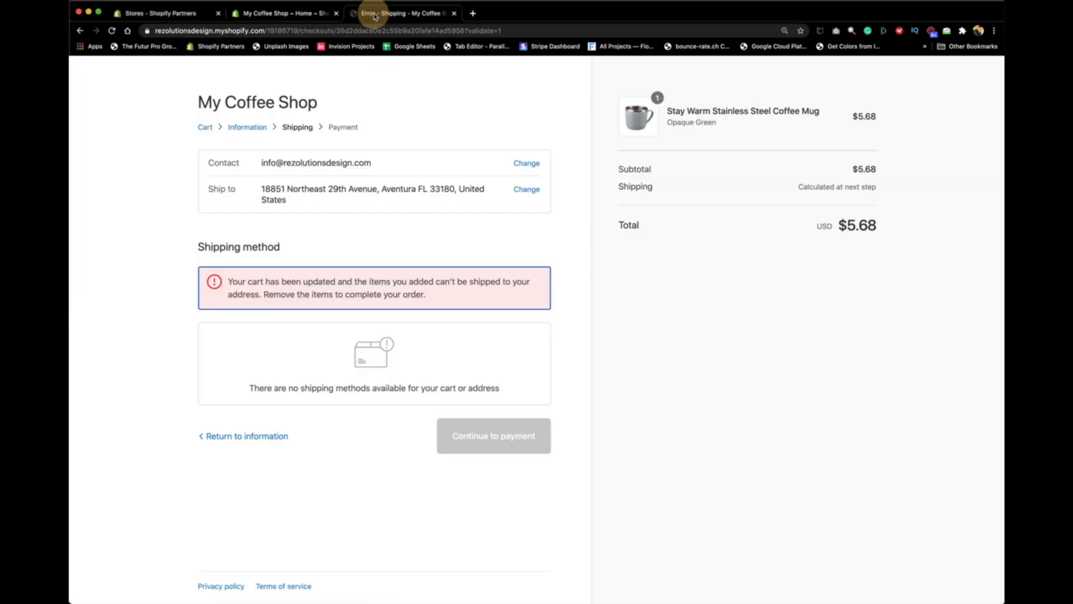
mouse_move(152, 358)
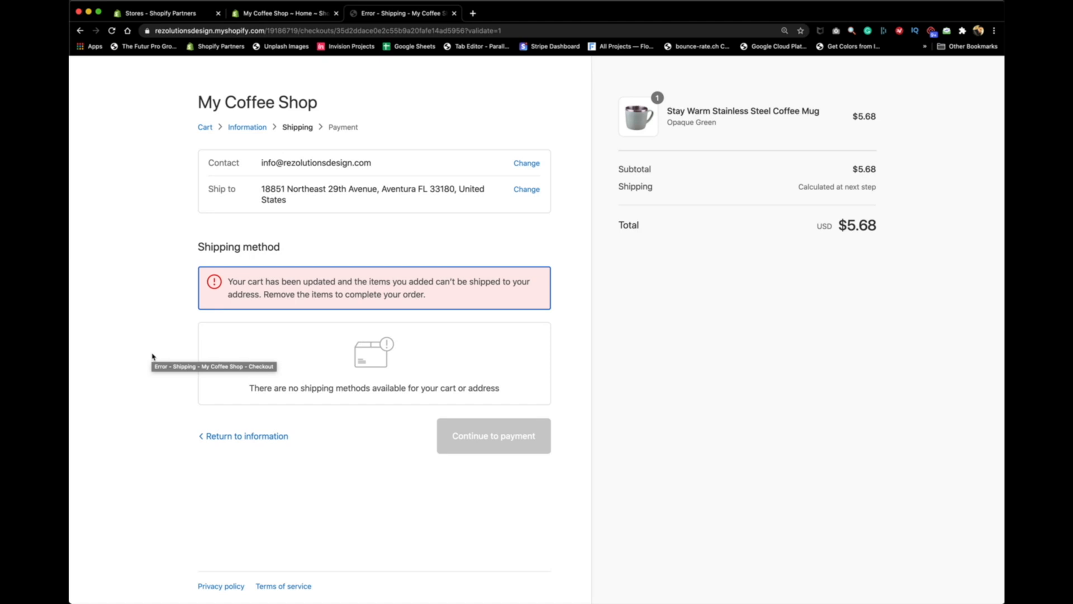
mouse_move(277, 96)
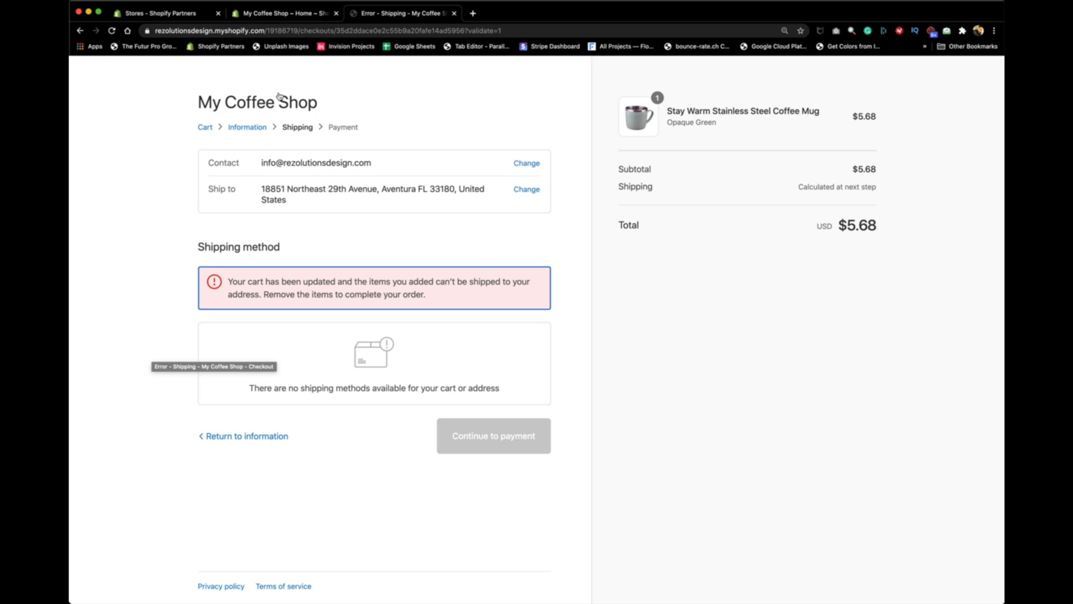
- Return to My Coffee Shop's admin and go to the Settings overview
left_click(283, 13)
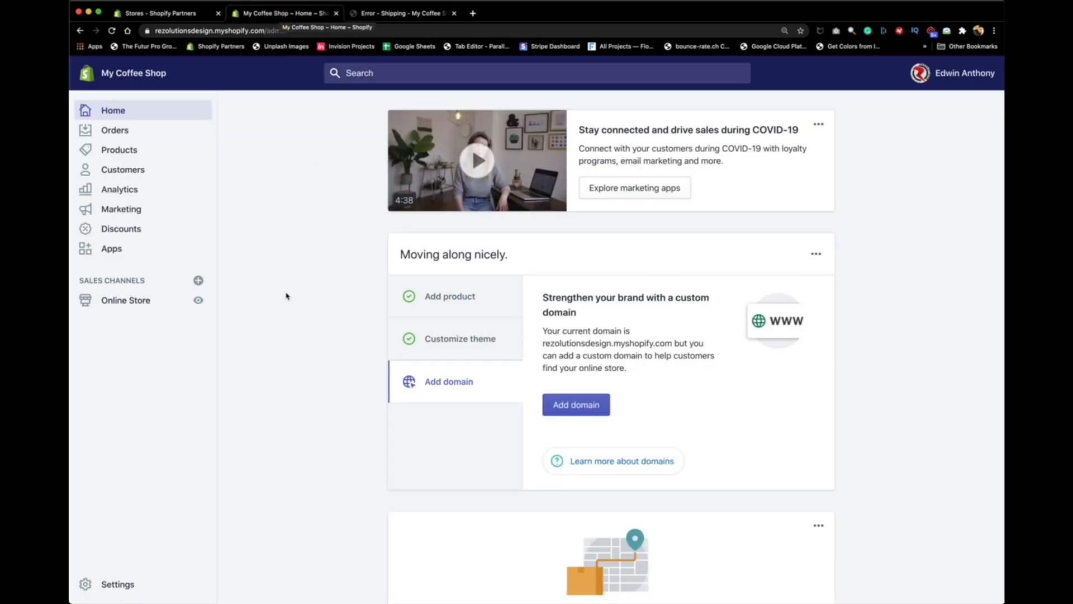
mouse_move(252, 286)
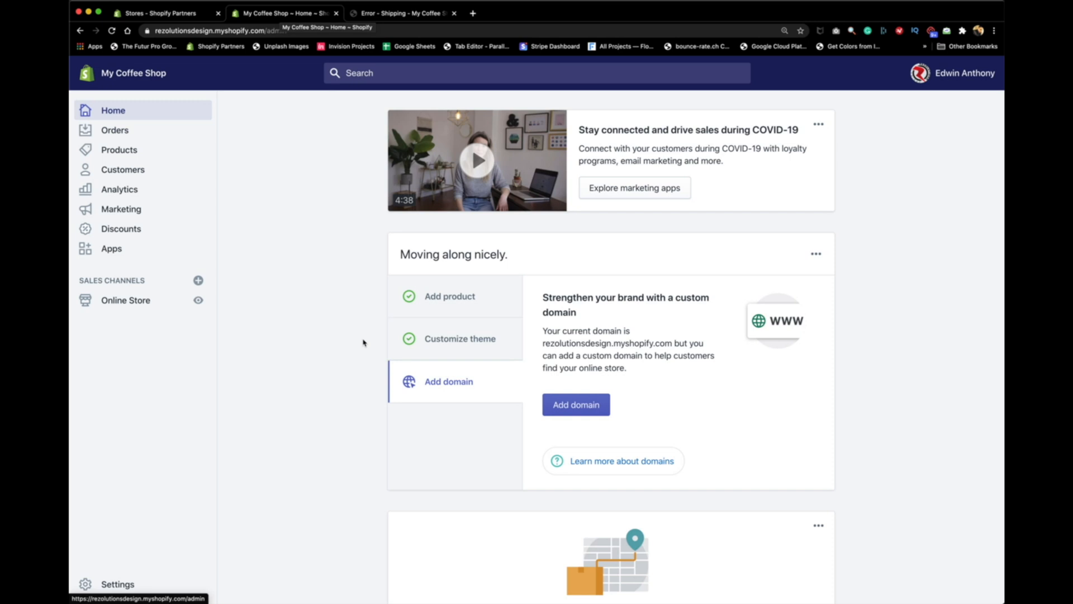
mouse_move(170, 505)
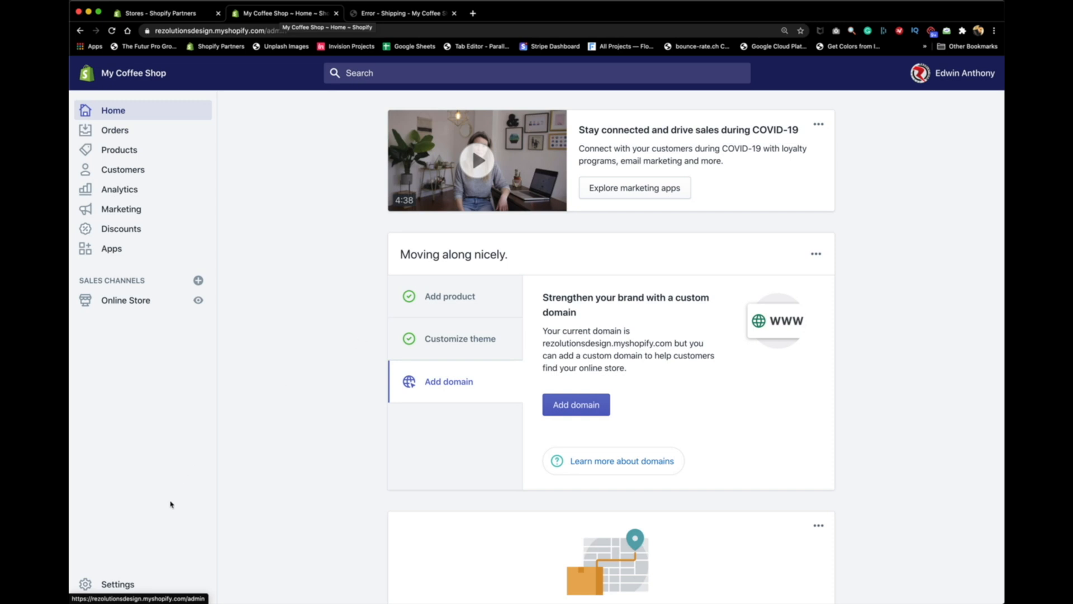
left_click(118, 583)
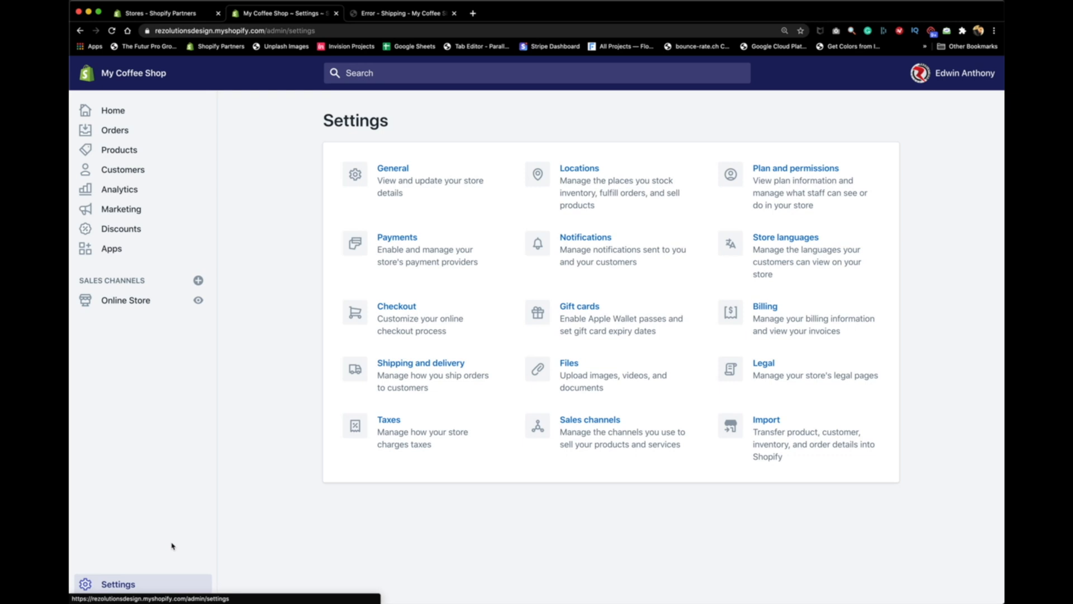
- Review the store's Locations, including Oberlo, then go to Shipping and delivery settings
left_click(420, 362)
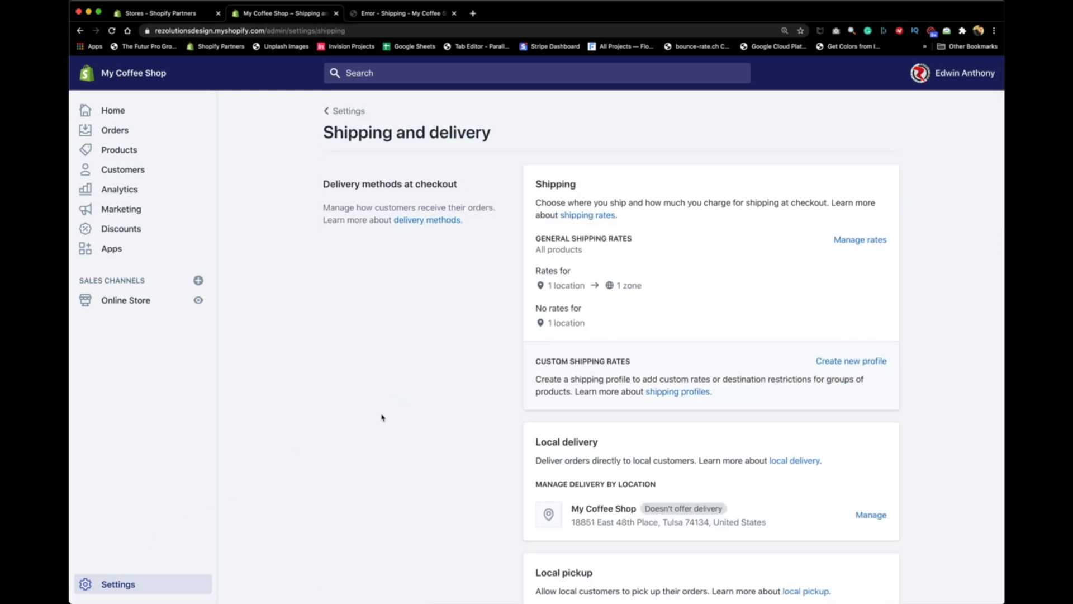
left_click(347, 110)
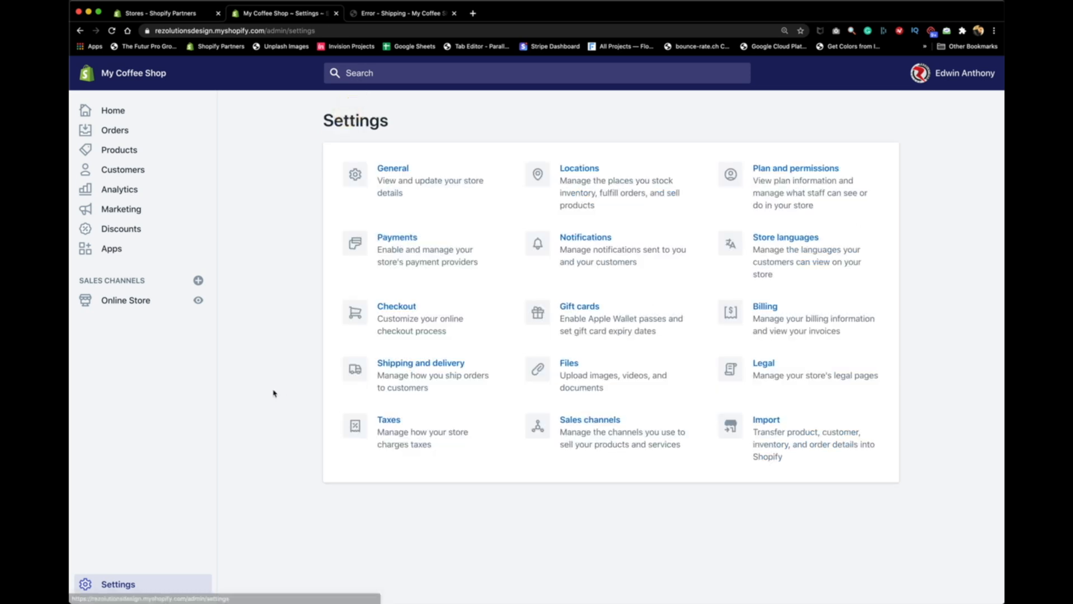
left_click(578, 168)
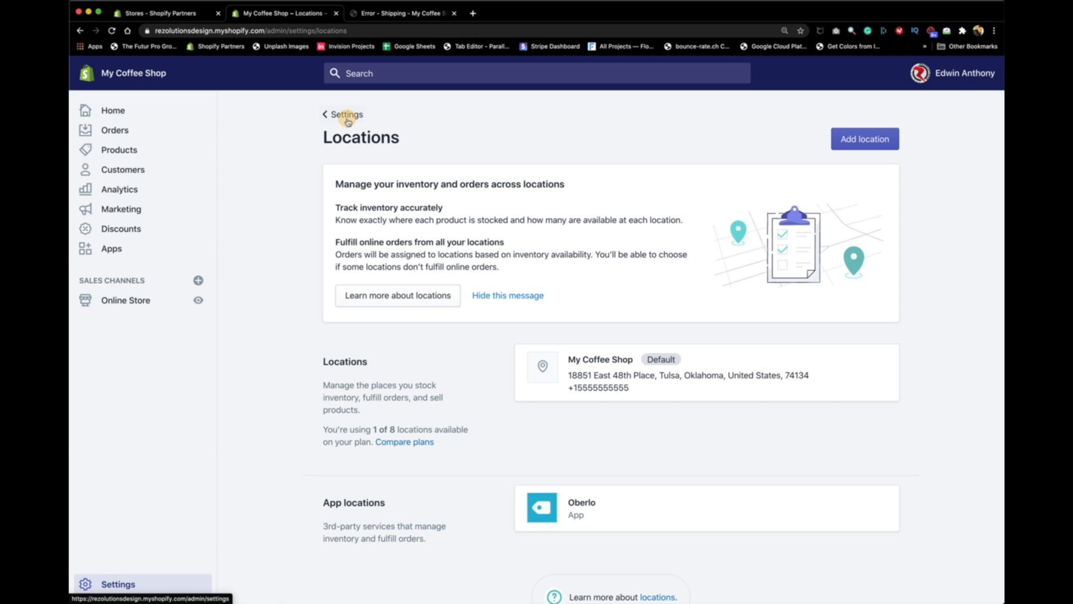
left_click(345, 114)
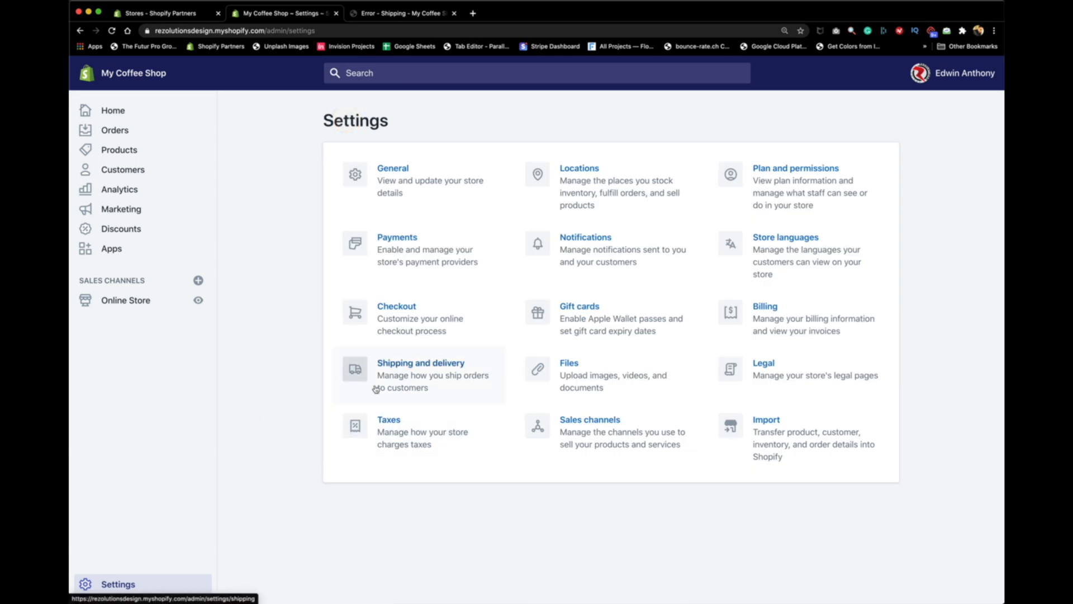
mouse_move(396, 398)
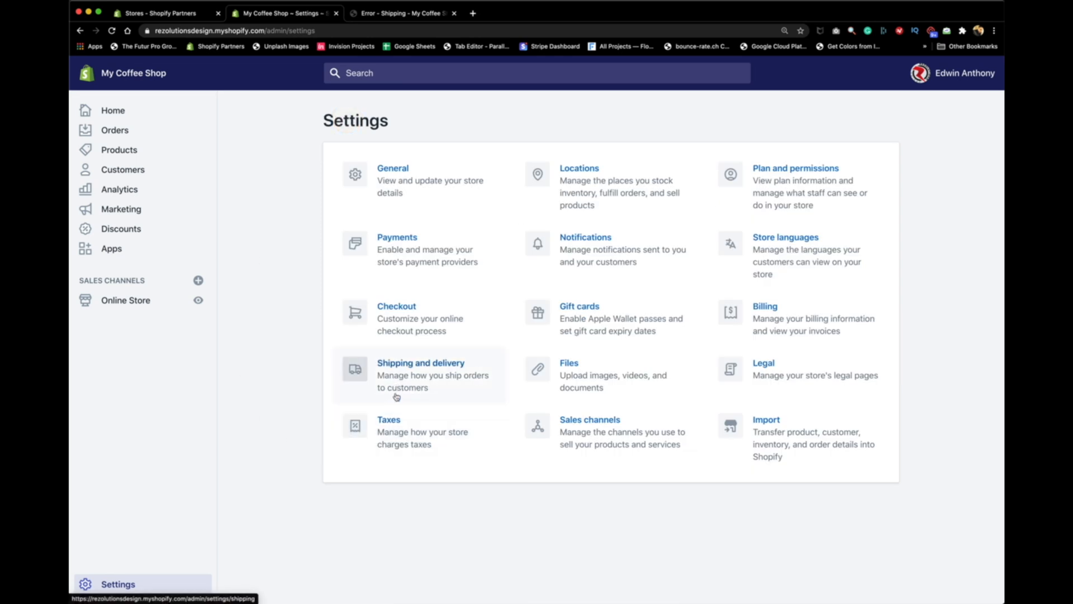
left_click(420, 362)
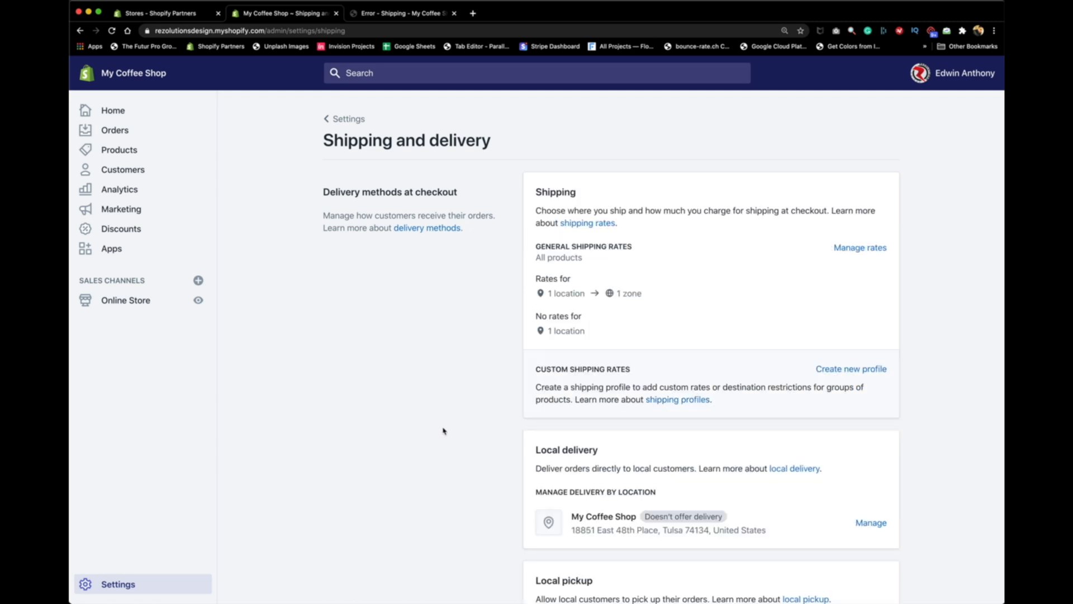
mouse_move(831, 276)
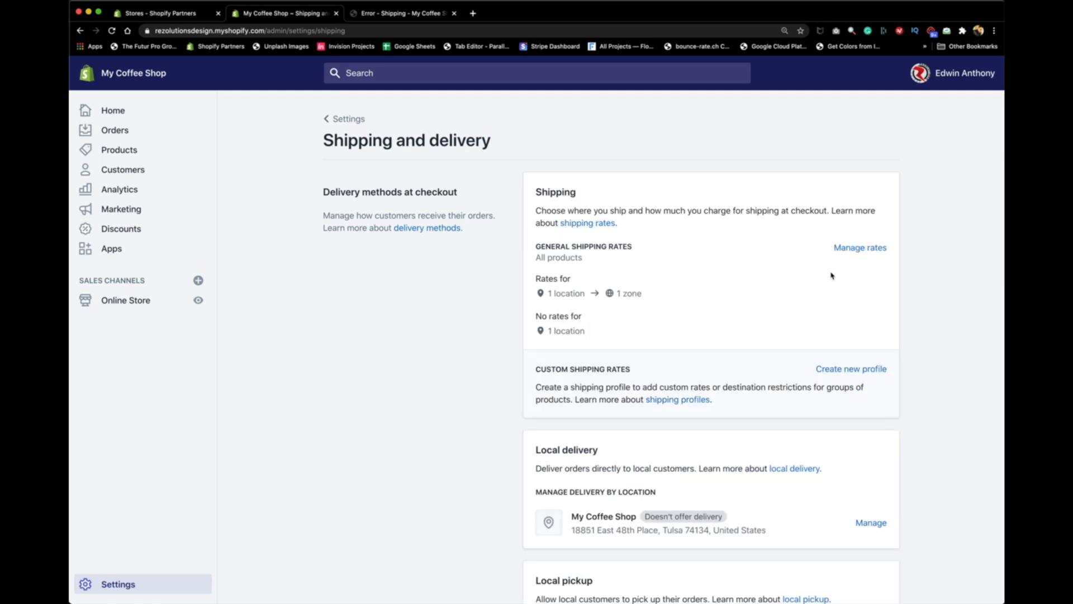
- Review the general profile's Domestic Free Shipping and USPS carrier rates, comparing with the checkout error
left_click(859, 247)
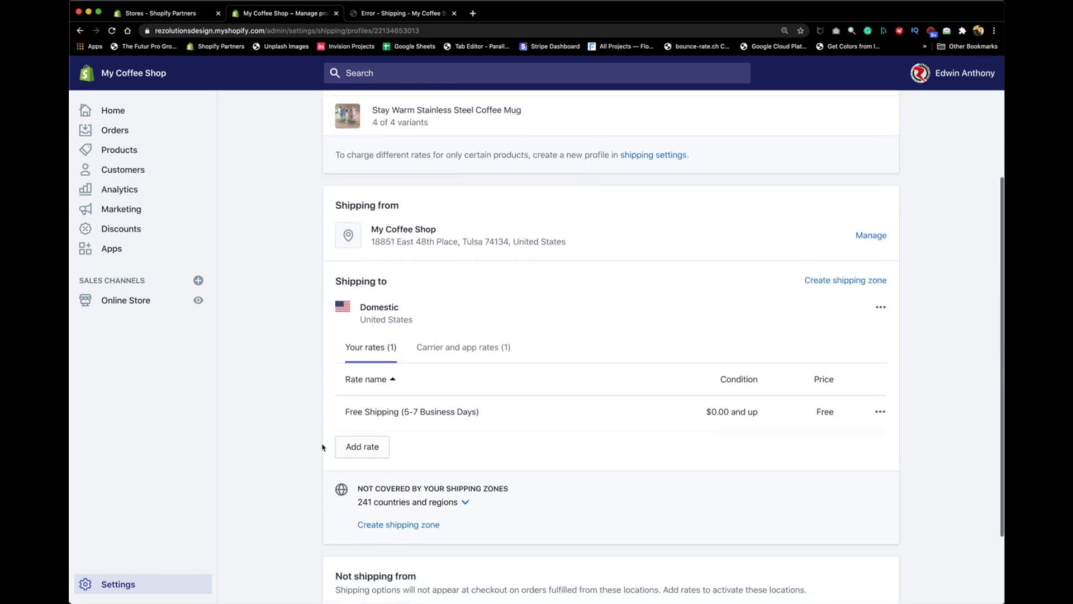
scroll("down", 3)
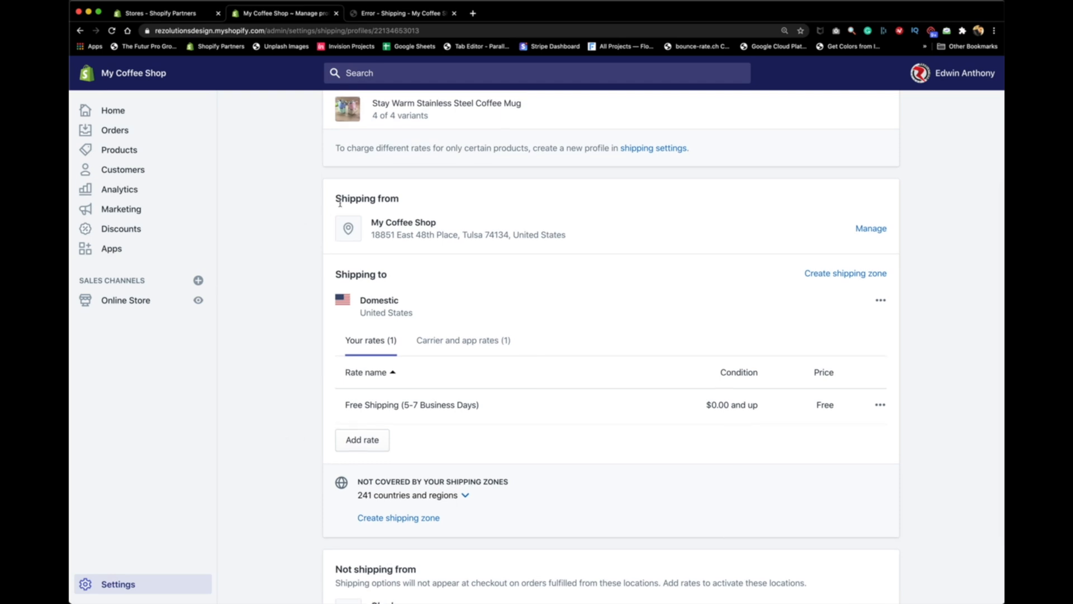
mouse_move(297, 246)
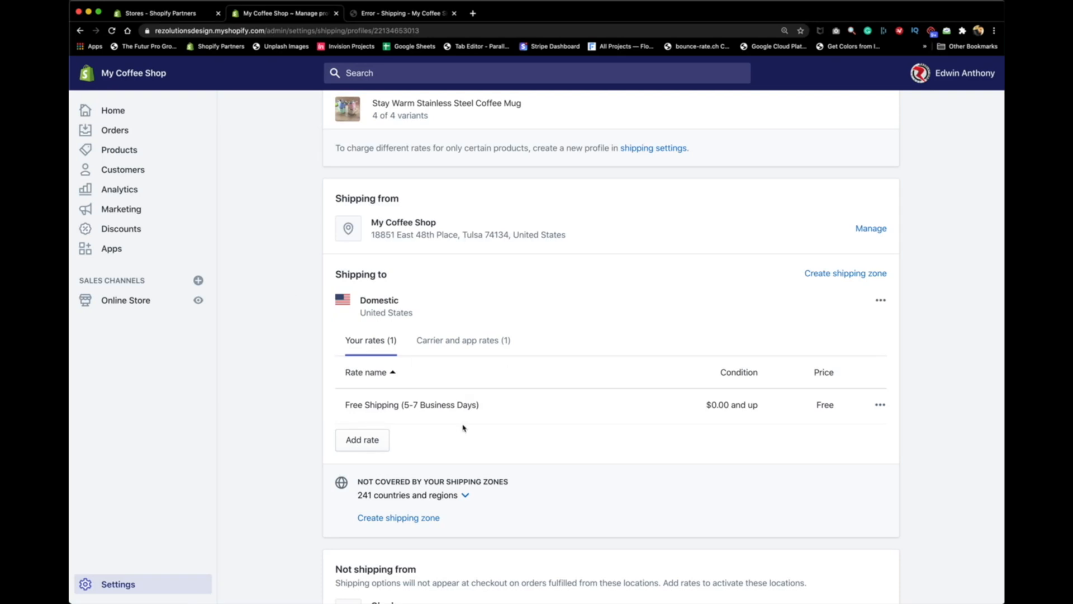
mouse_move(730, 435)
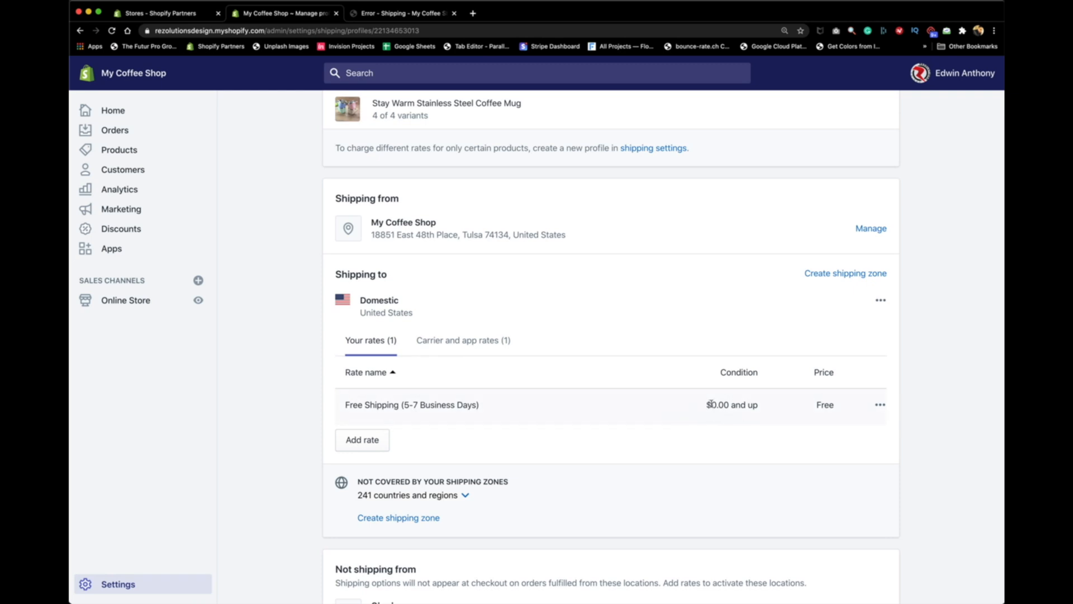
left_click(463, 340)
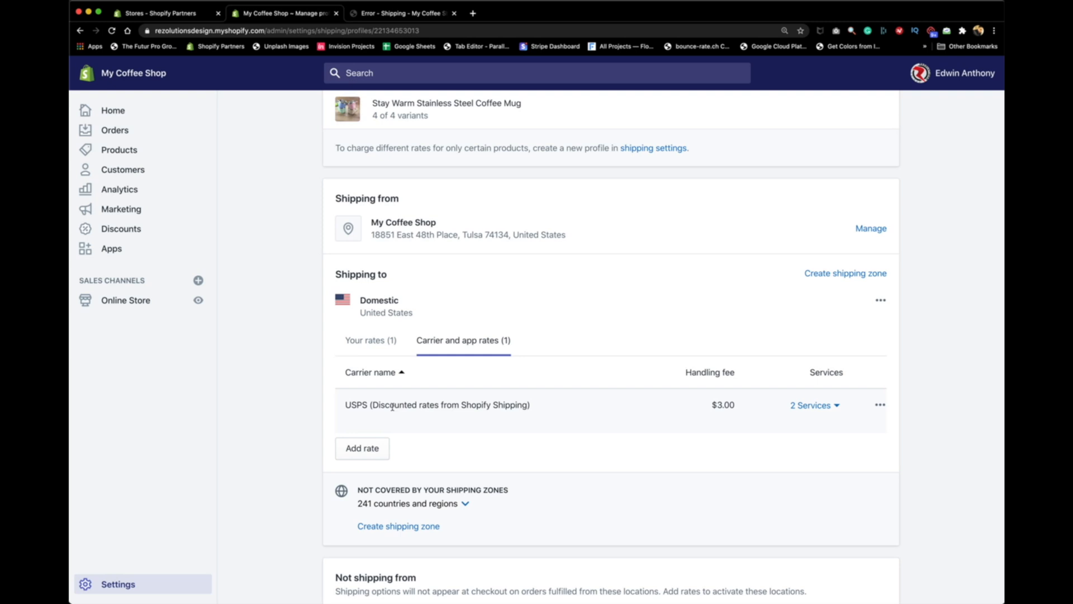
mouse_move(573, 415)
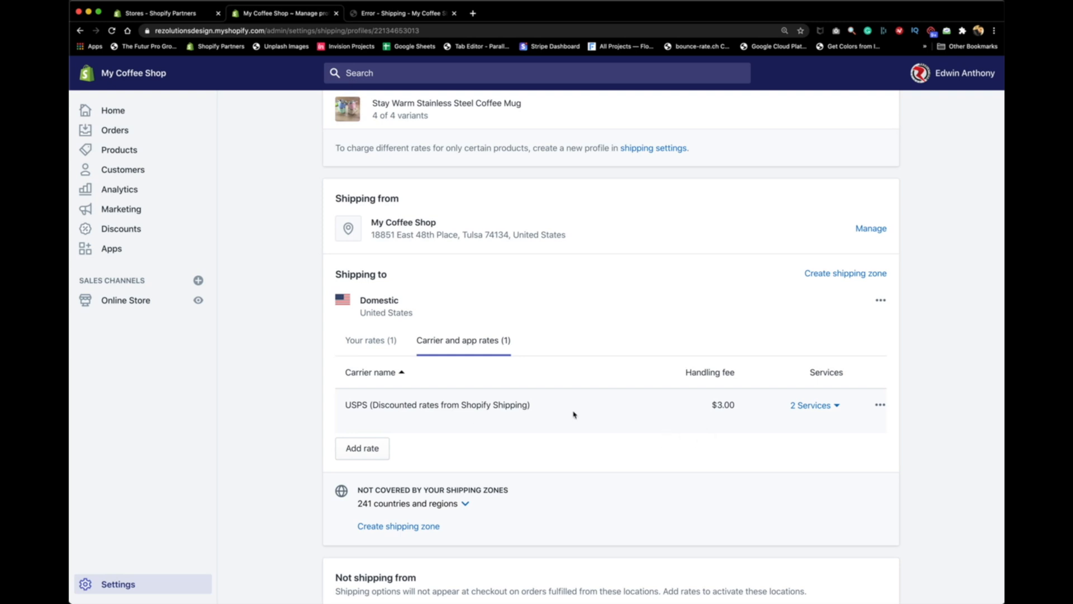
left_click(371, 340)
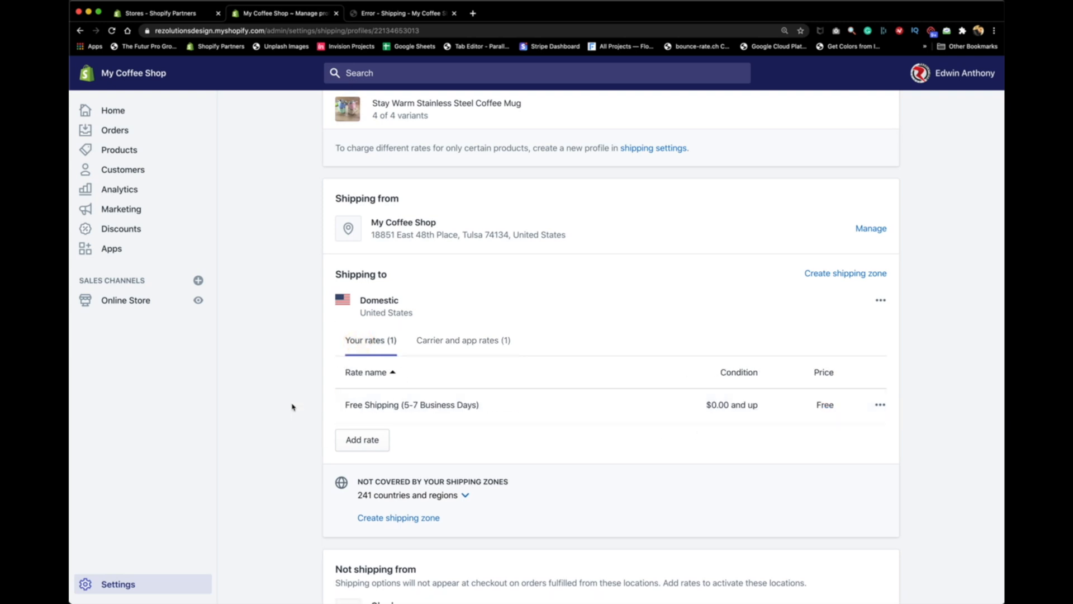
left_click(403, 13)
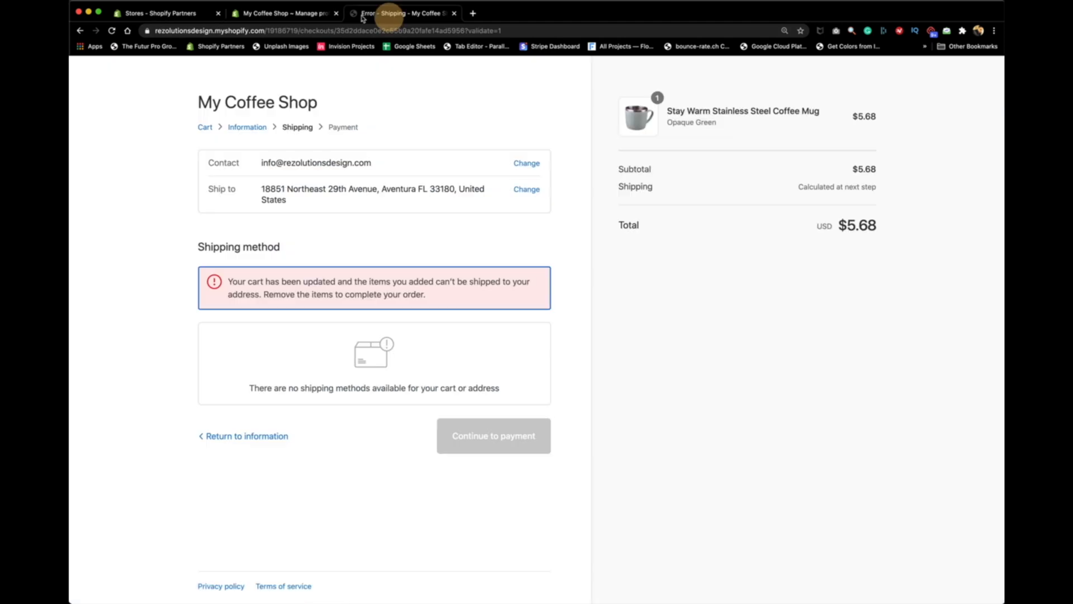
left_click(283, 13)
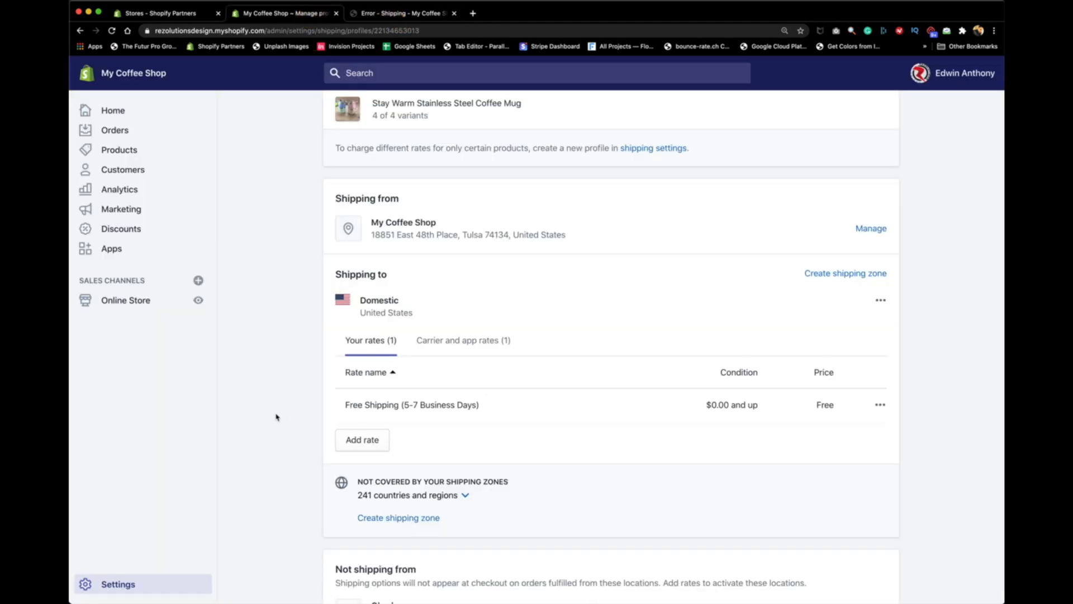
scroll("down", 3)
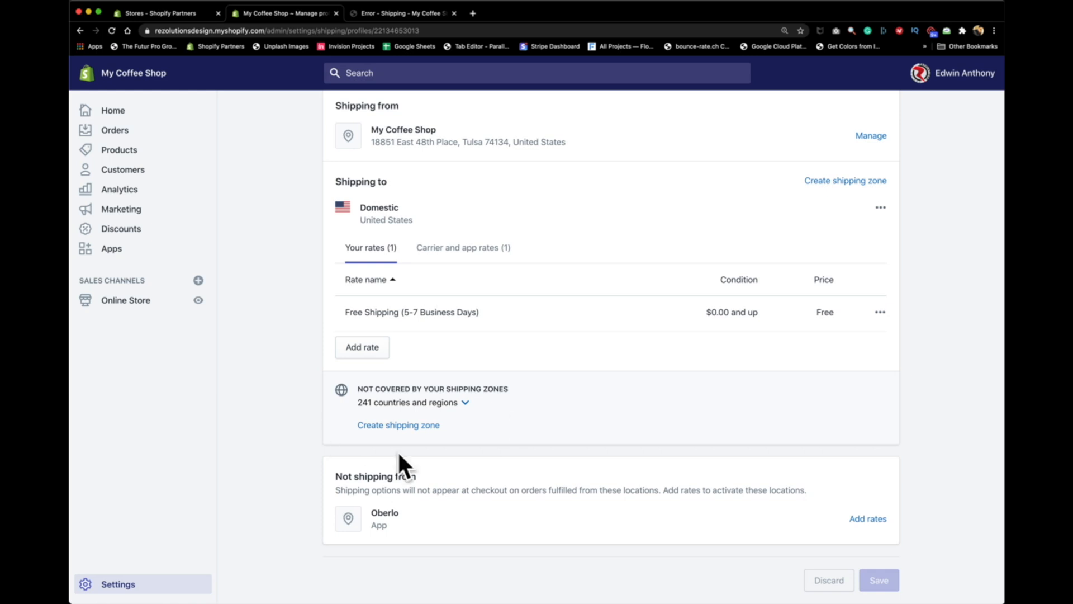
mouse_move(409, 477)
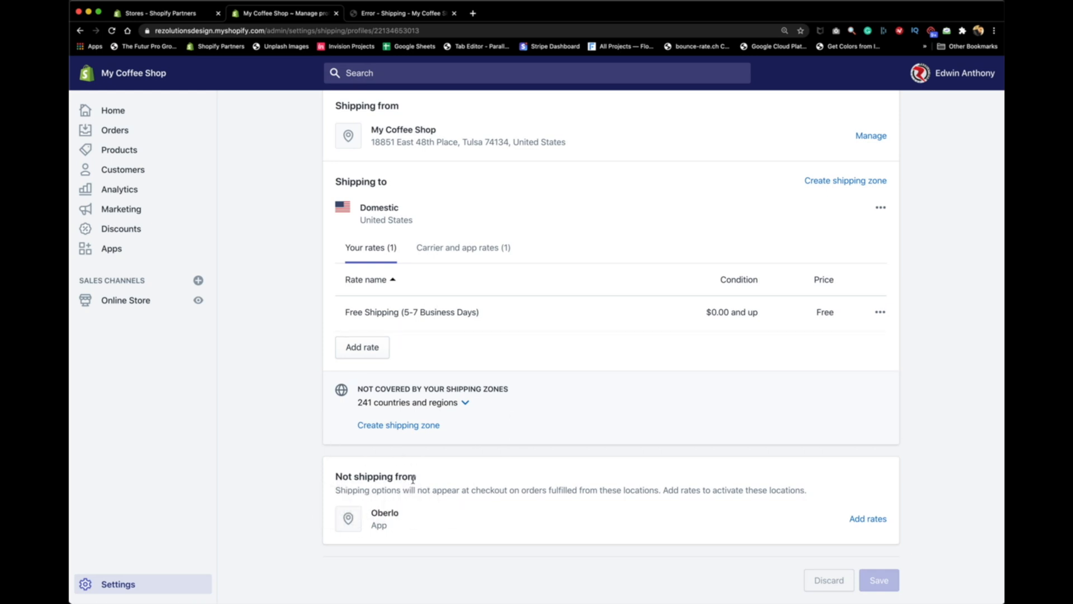
mouse_move(380, 551)
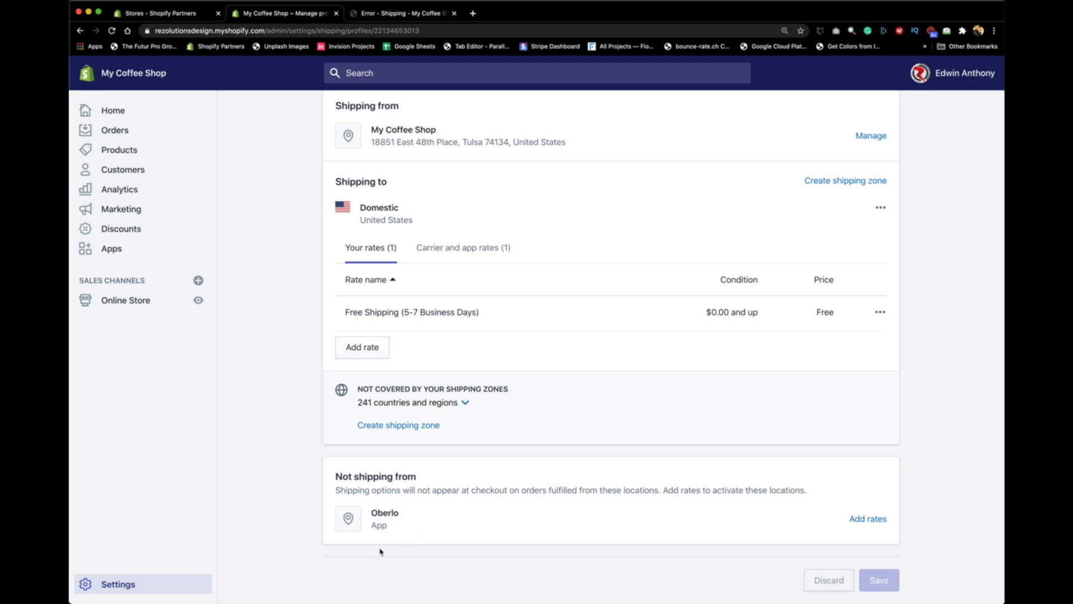
mouse_move(370, 577)
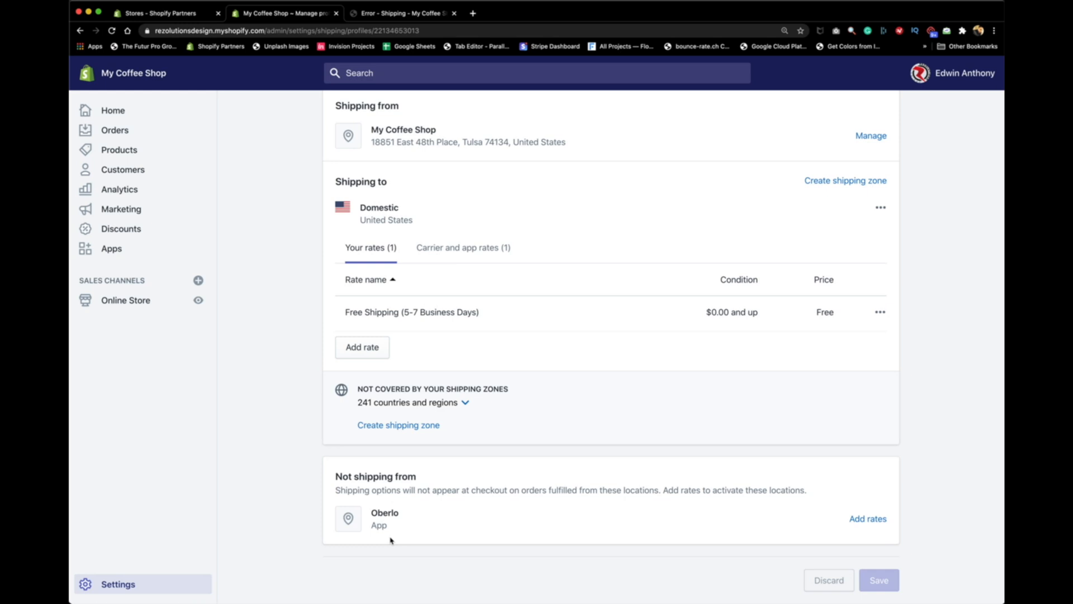
mouse_move(391, 541)
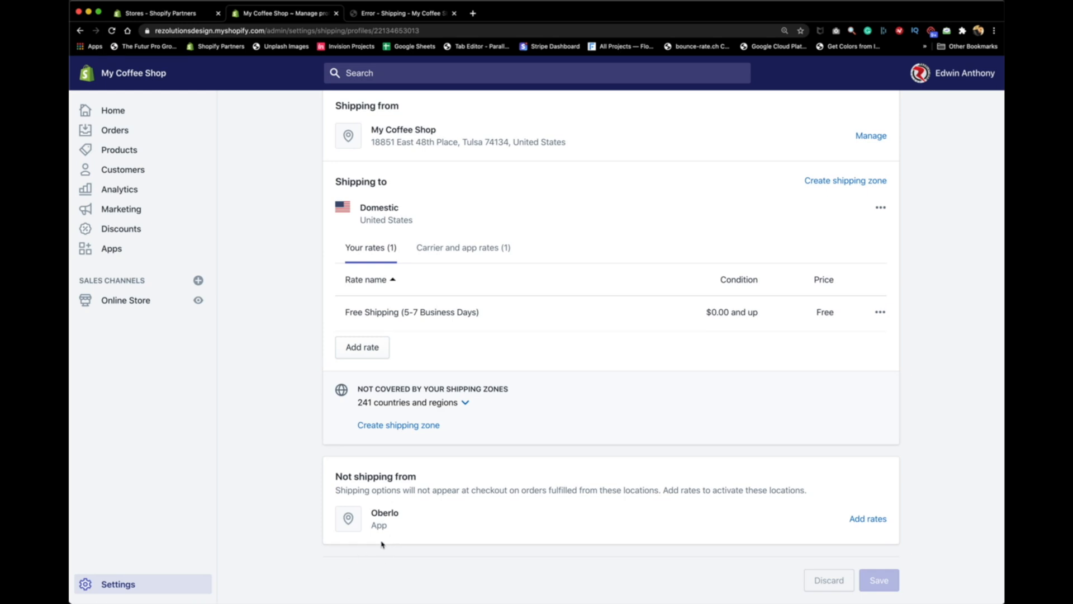
mouse_move(110, 248)
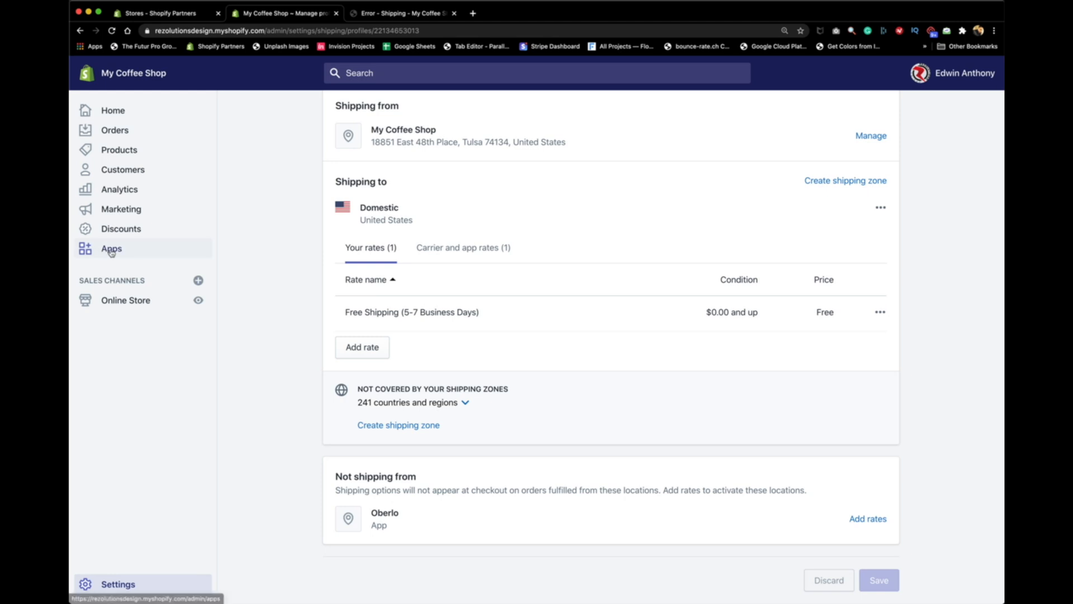
mouse_move(309, 414)
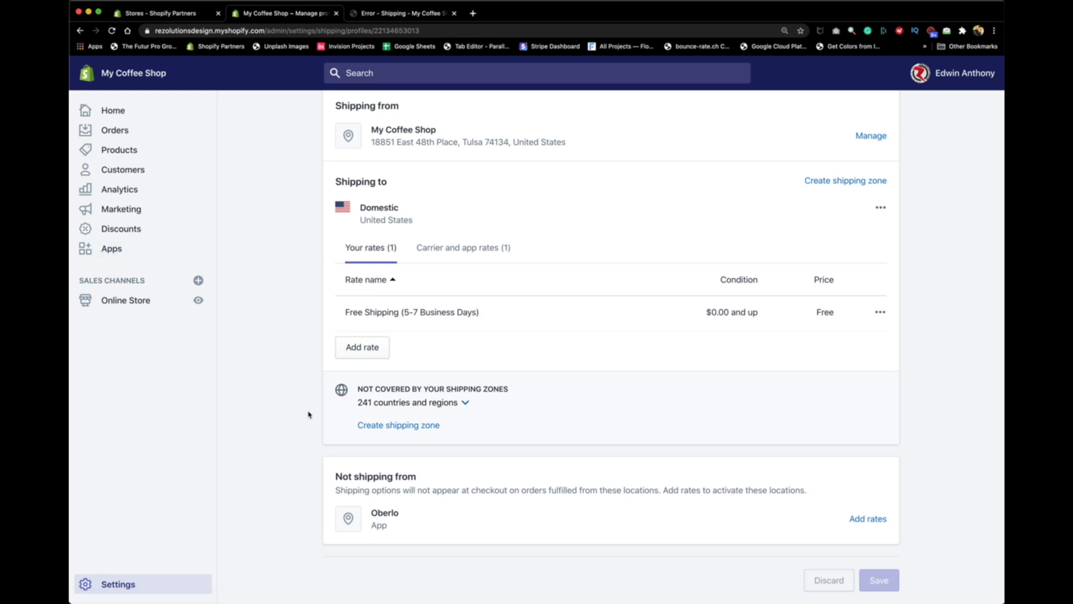
mouse_move(800, 529)
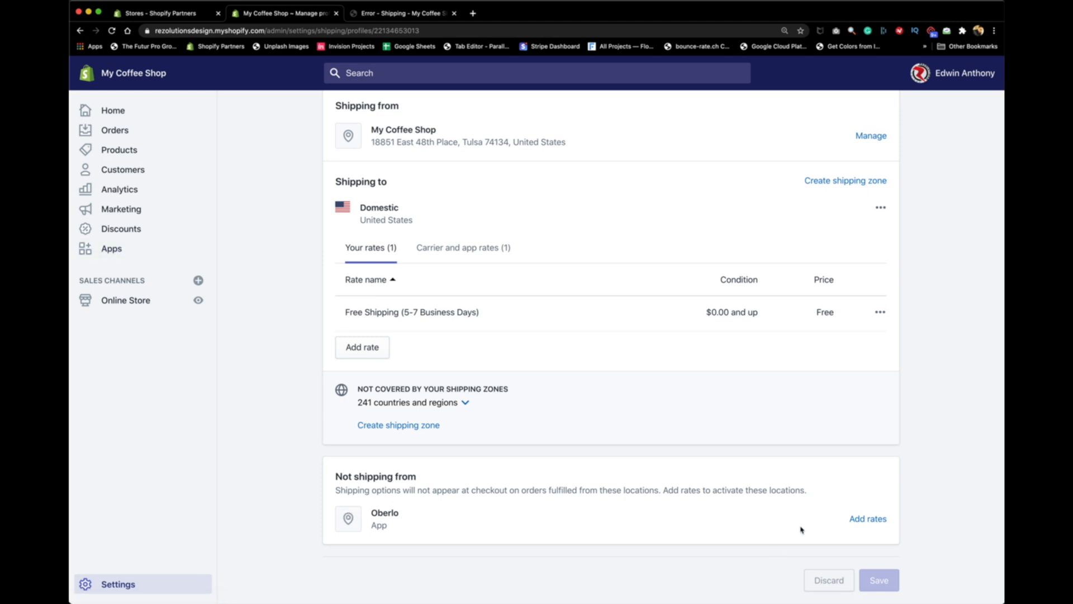
mouse_move(867, 517)
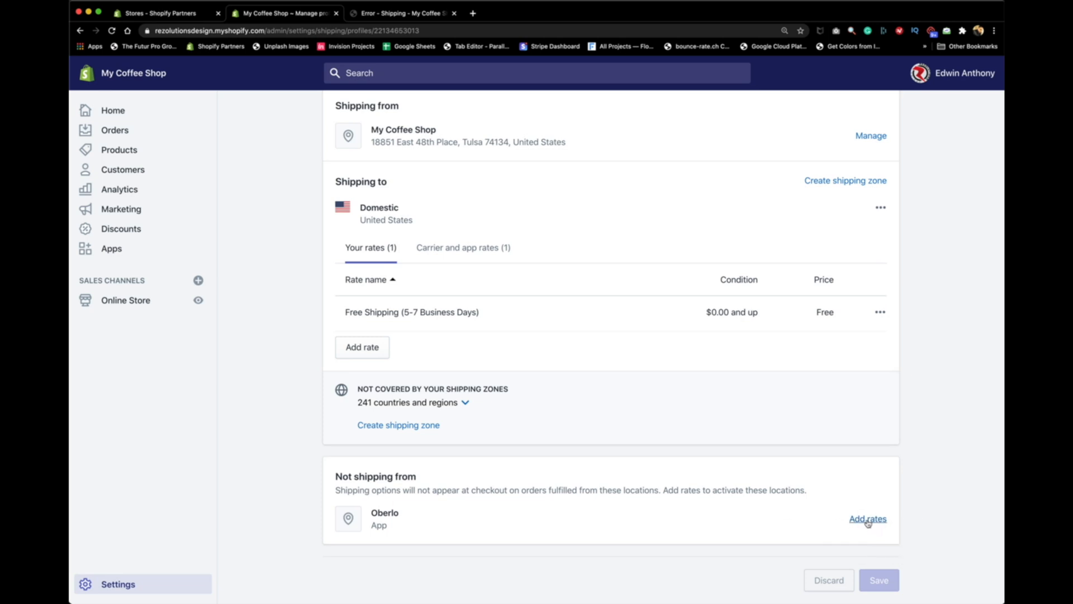
mouse_move(609, 306)
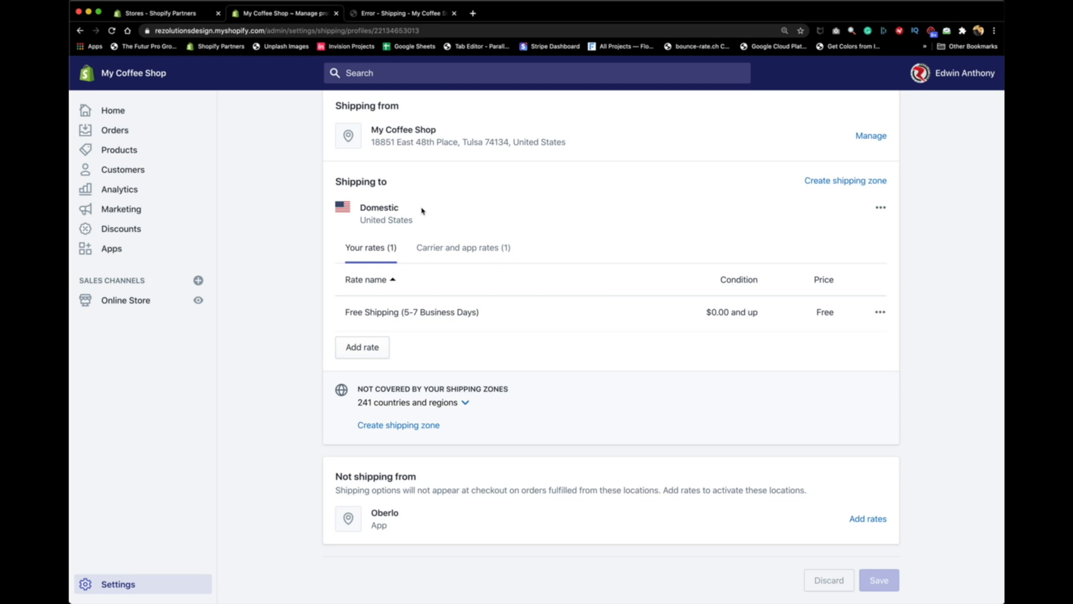
mouse_move(685, 283)
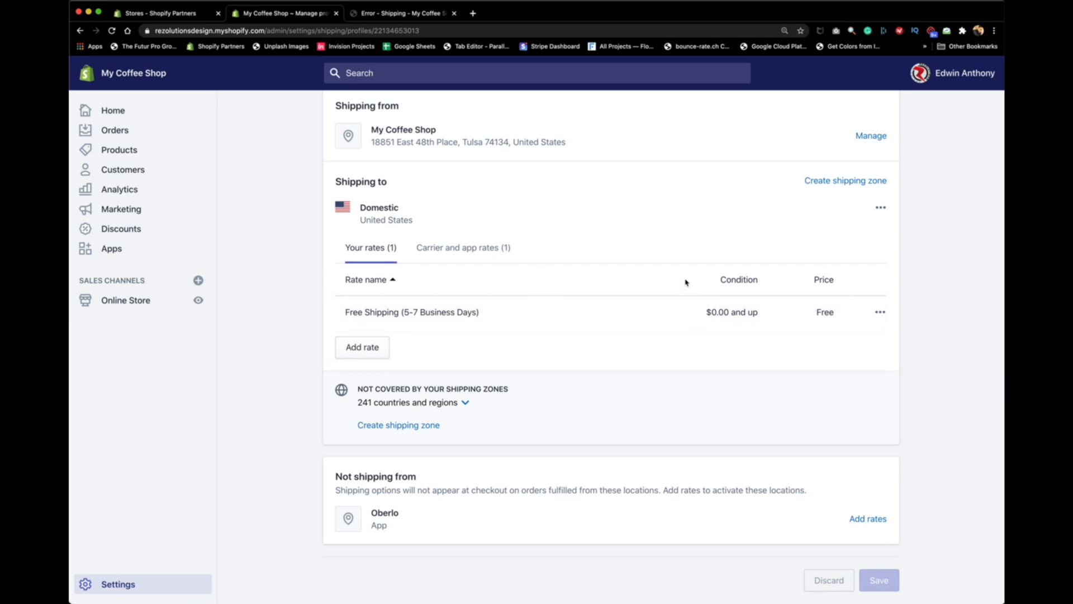
mouse_move(757, 485)
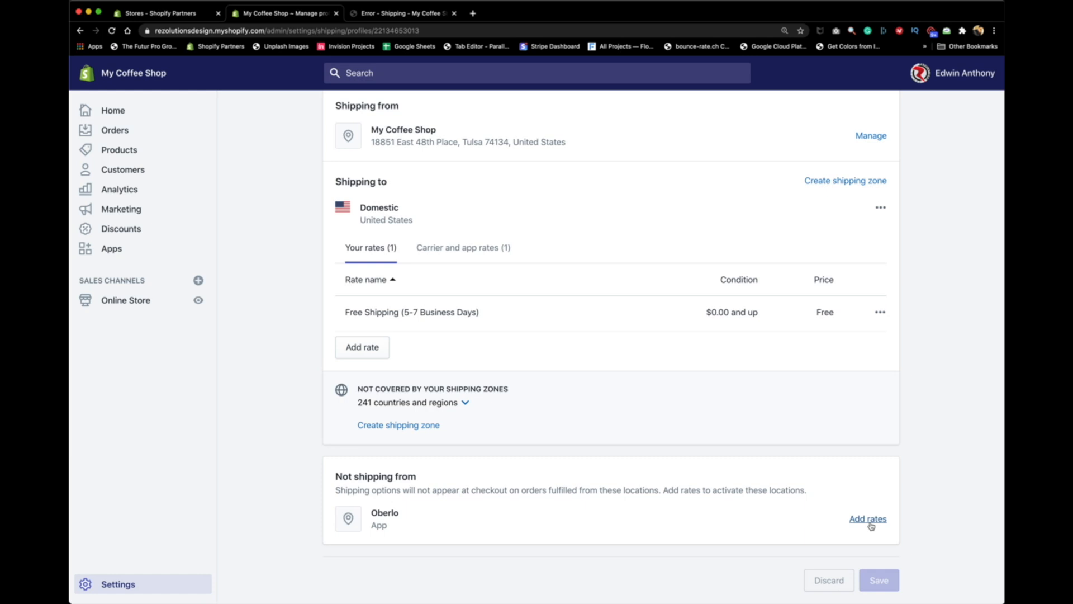
- Bring up the Add rates for Oberlo dialog from the shipping profile
left_click(868, 518)
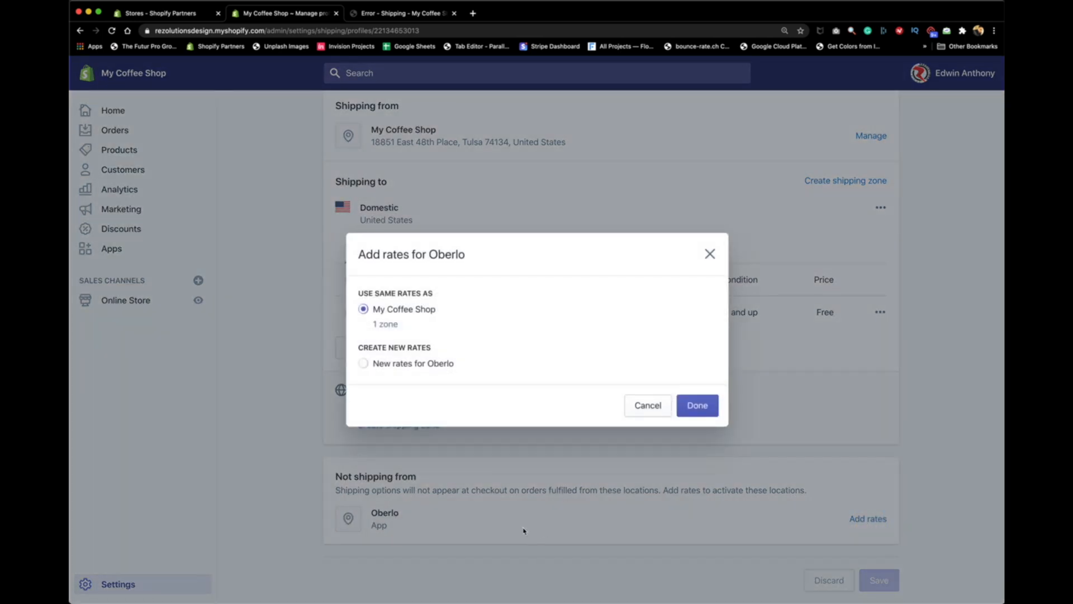
mouse_move(533, 523)
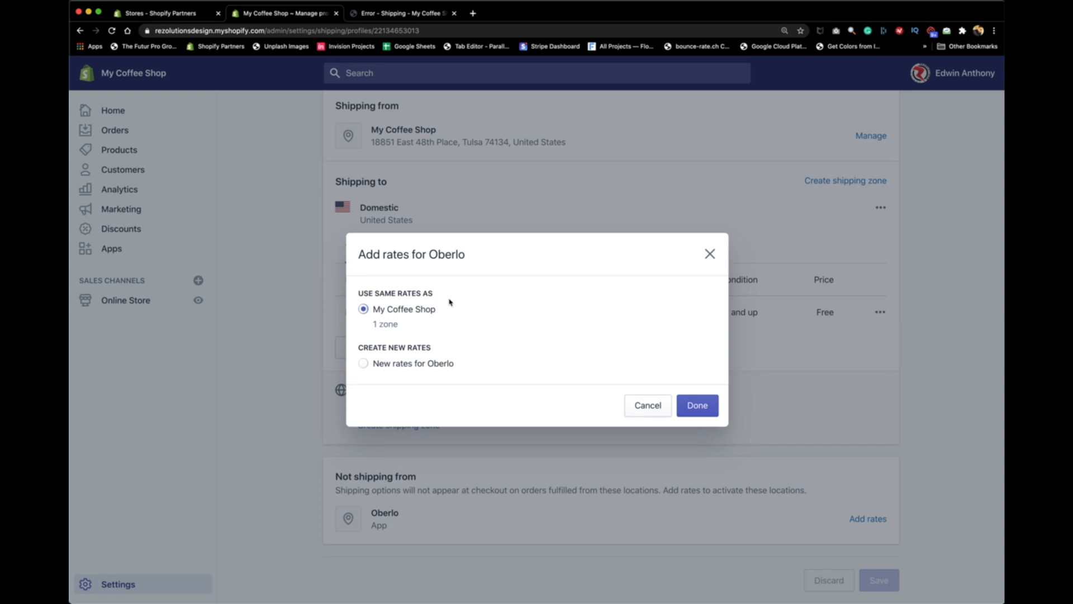
mouse_move(460, 367)
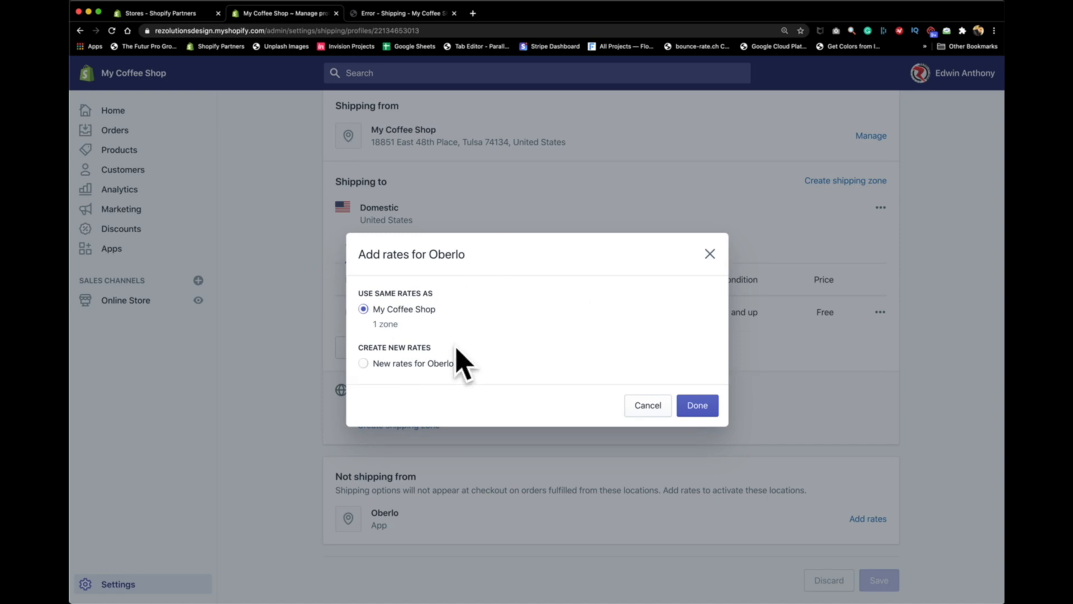
mouse_move(377, 371)
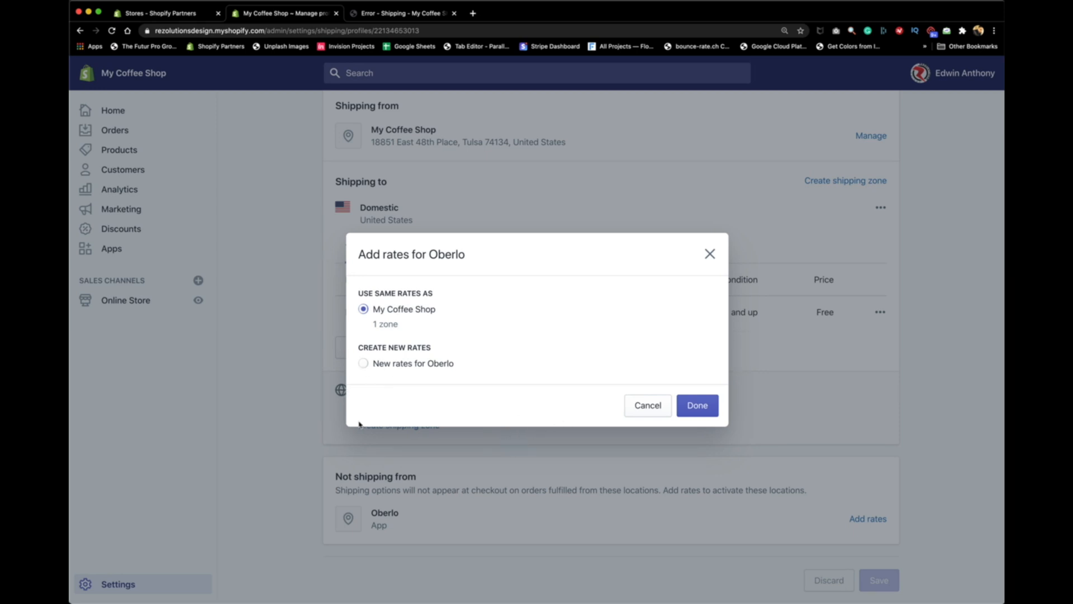
mouse_move(522, 409)
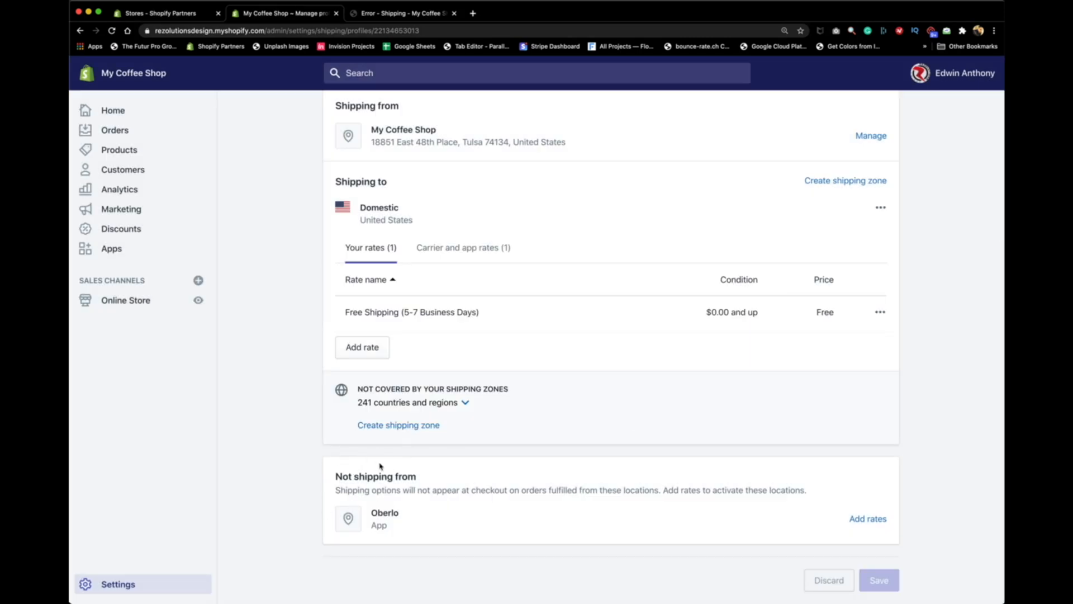
mouse_move(461, 517)
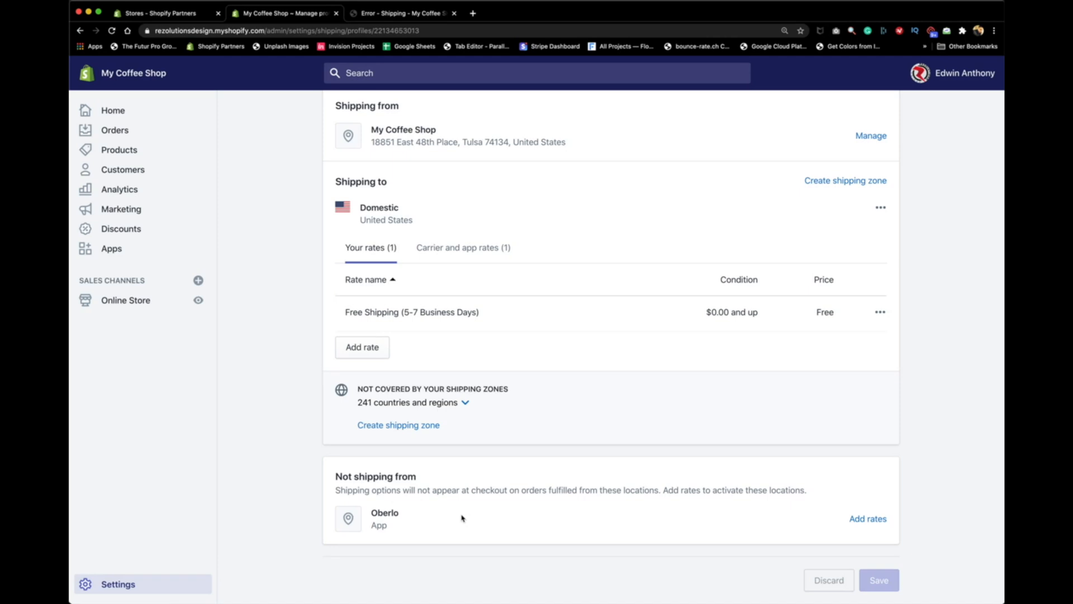
mouse_move(492, 491)
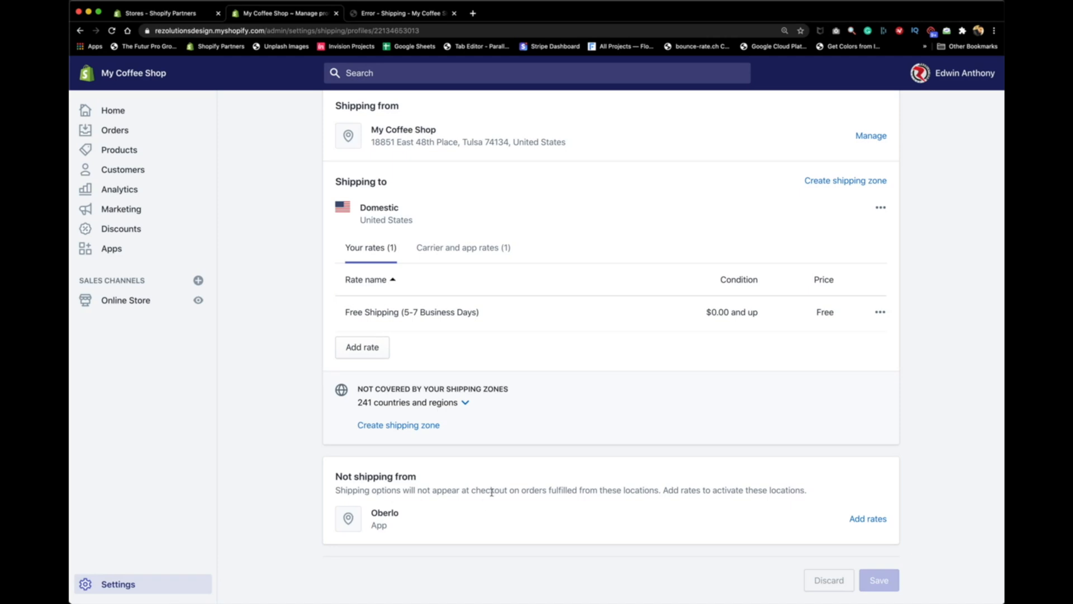
mouse_move(400, 339)
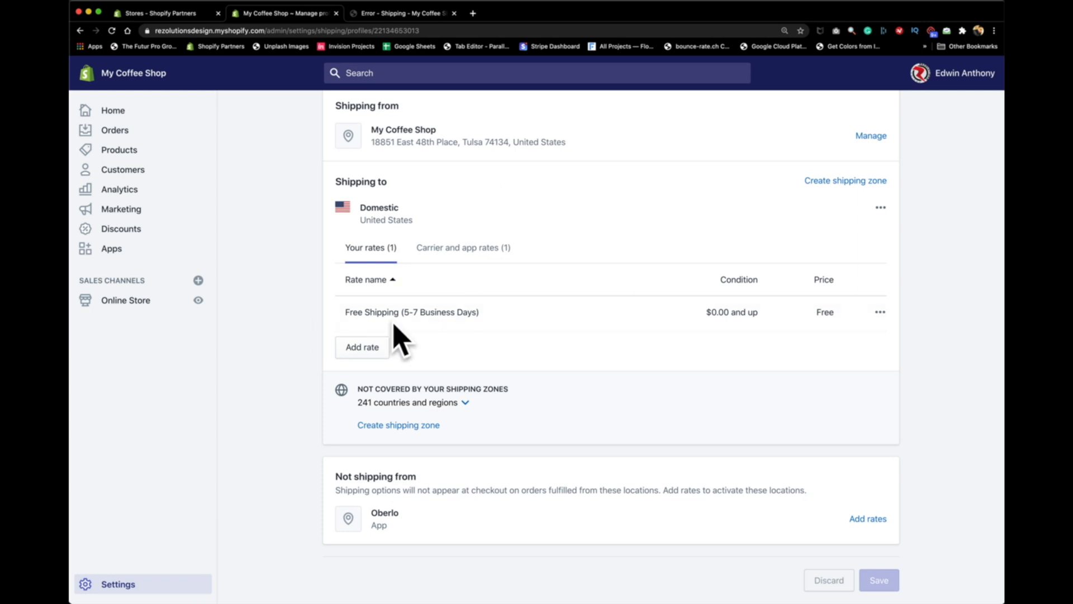
mouse_move(780, 341)
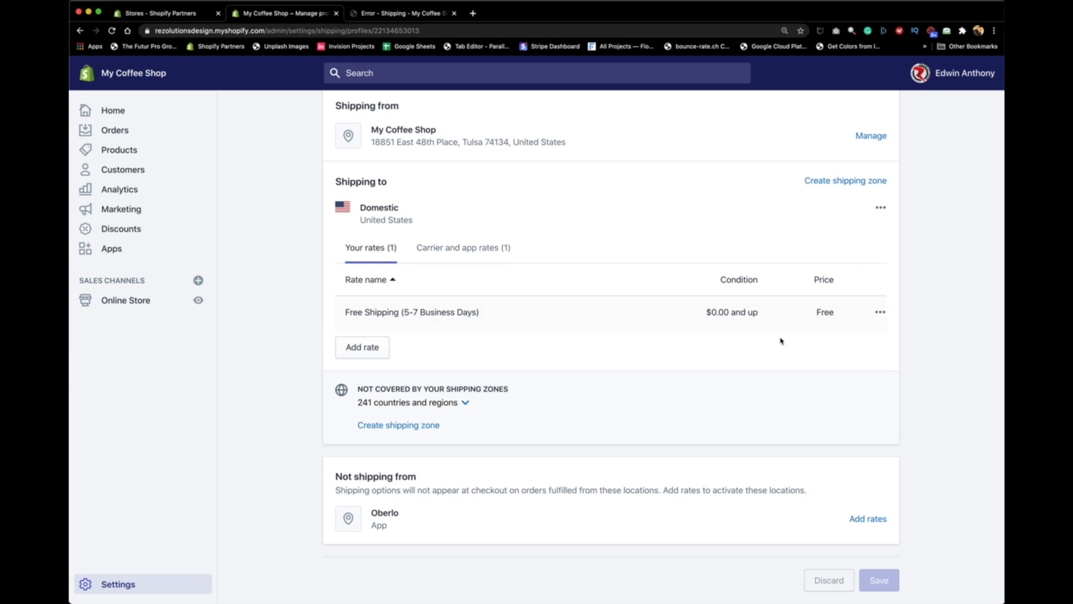
mouse_move(499, 346)
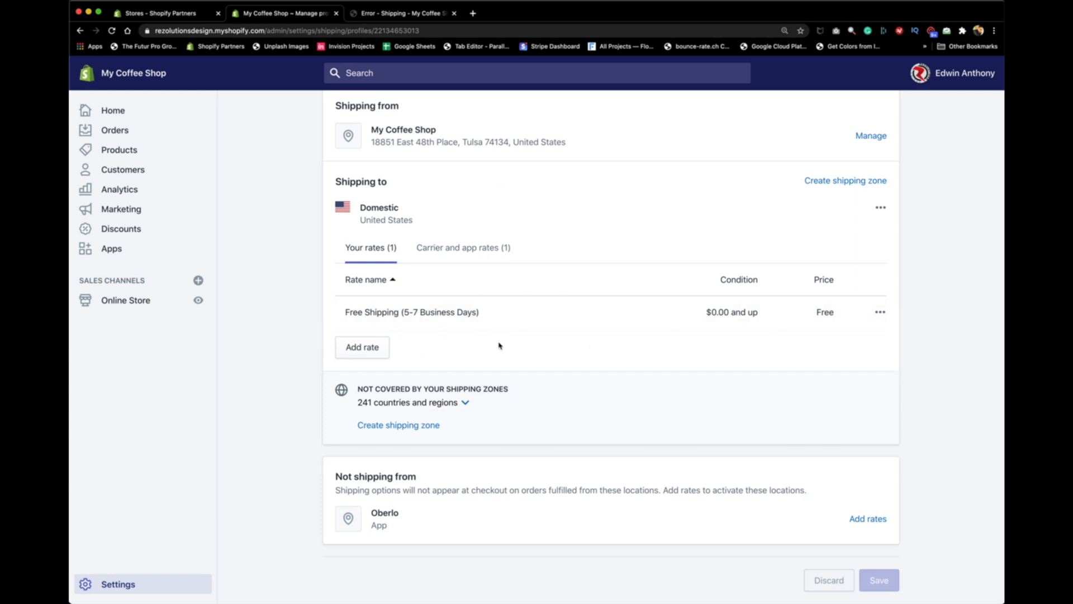
mouse_move(373, 486)
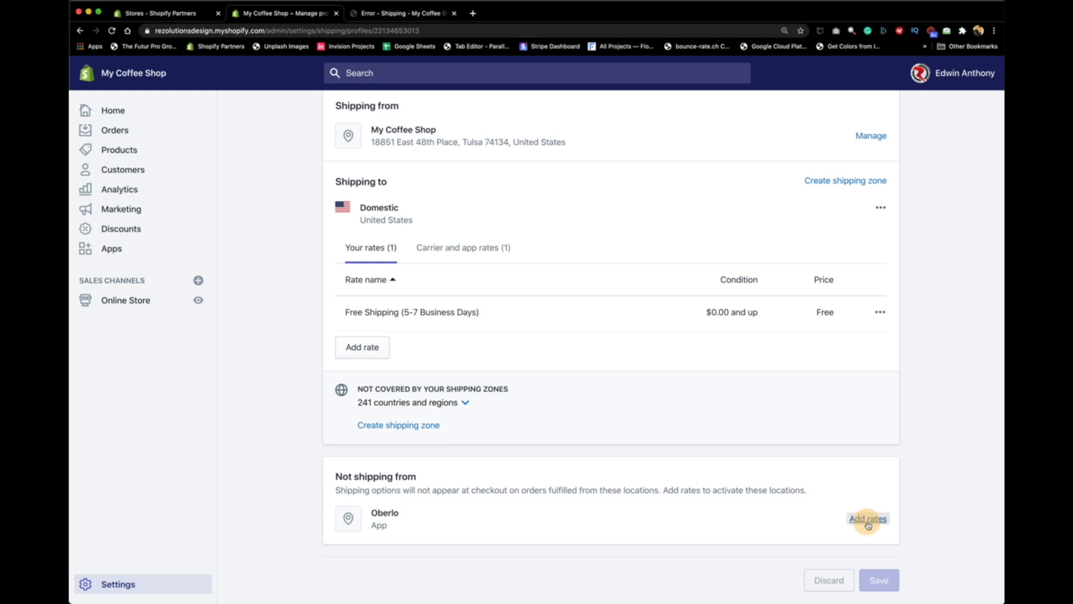
- Apply 'Use same rates as My Coffee Shop' to the Oberlo location and confirm with Done
left_click(868, 519)
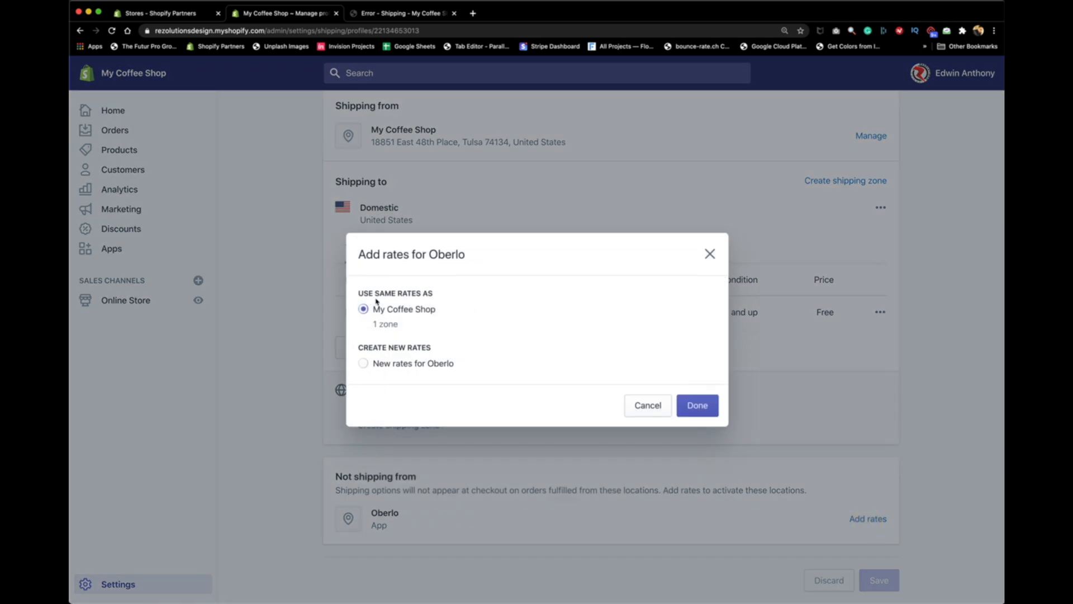
mouse_move(535, 375)
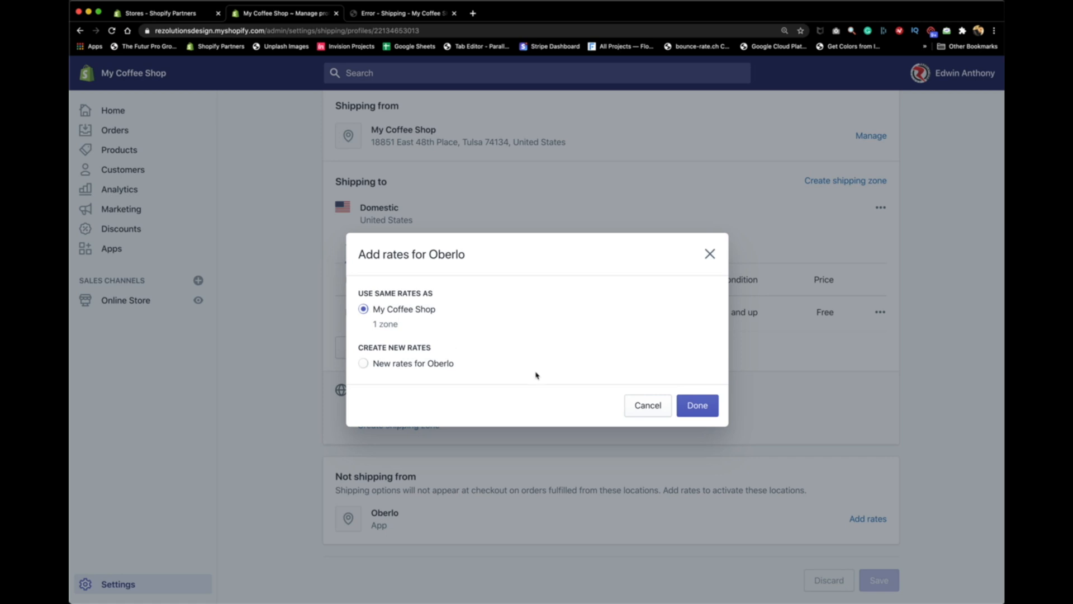
left_click(696, 404)
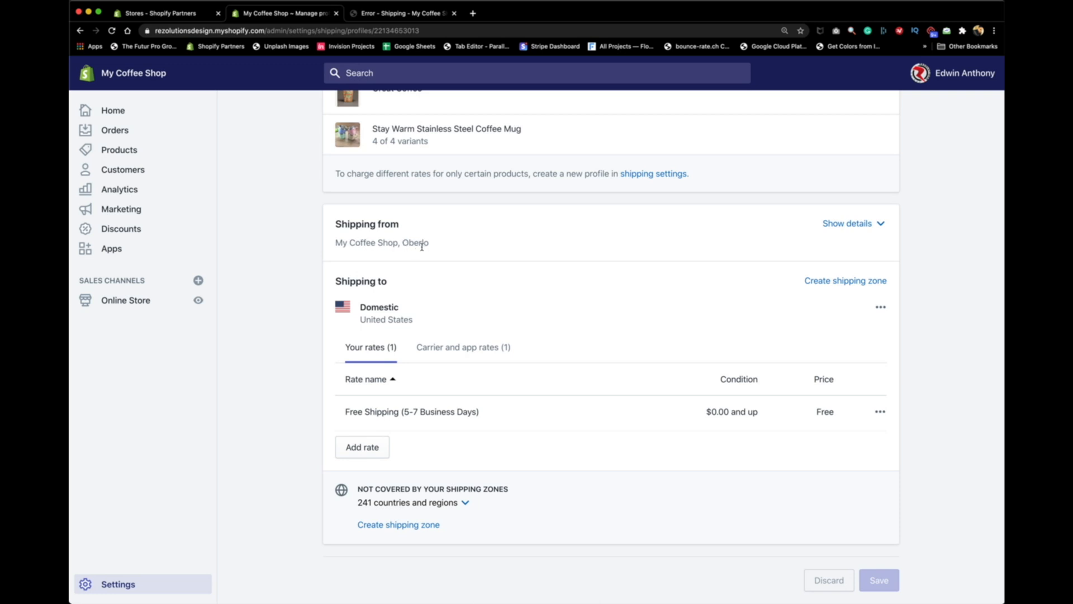
mouse_move(371, 255)
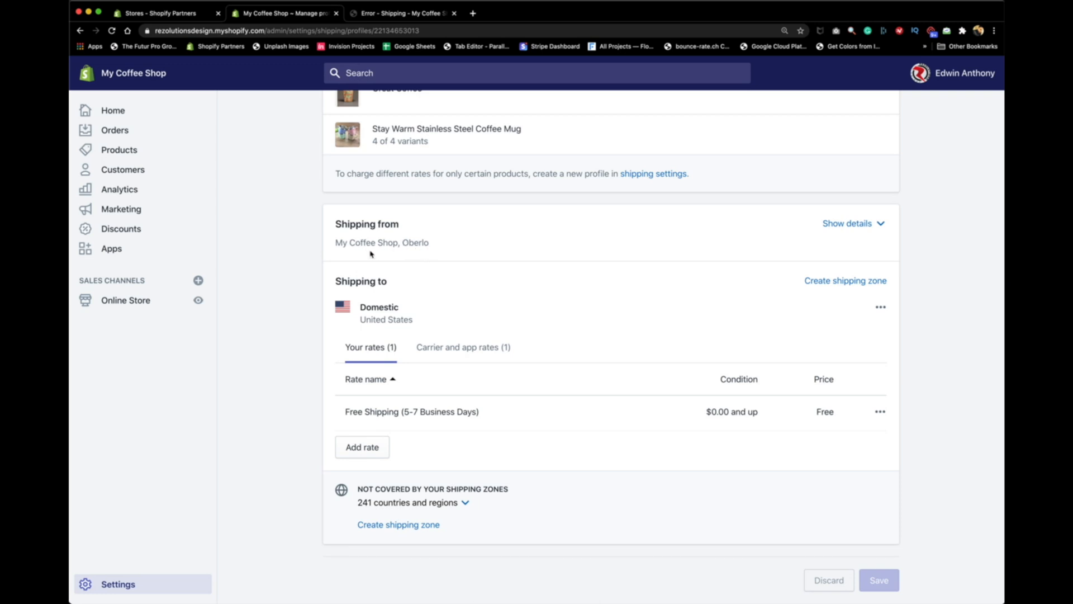
mouse_move(520, 250)
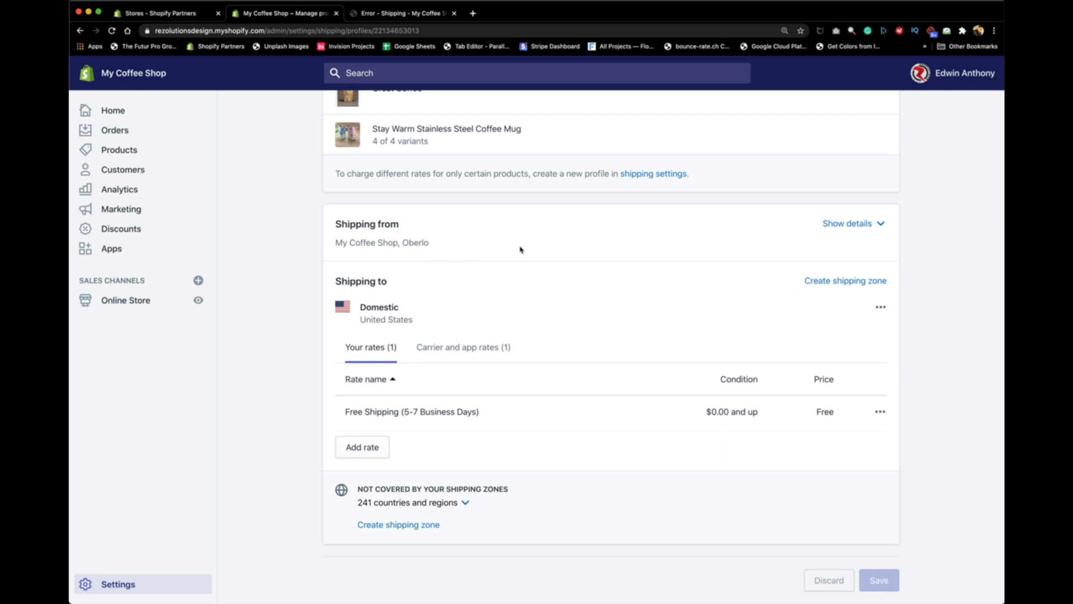
mouse_move(682, 249)
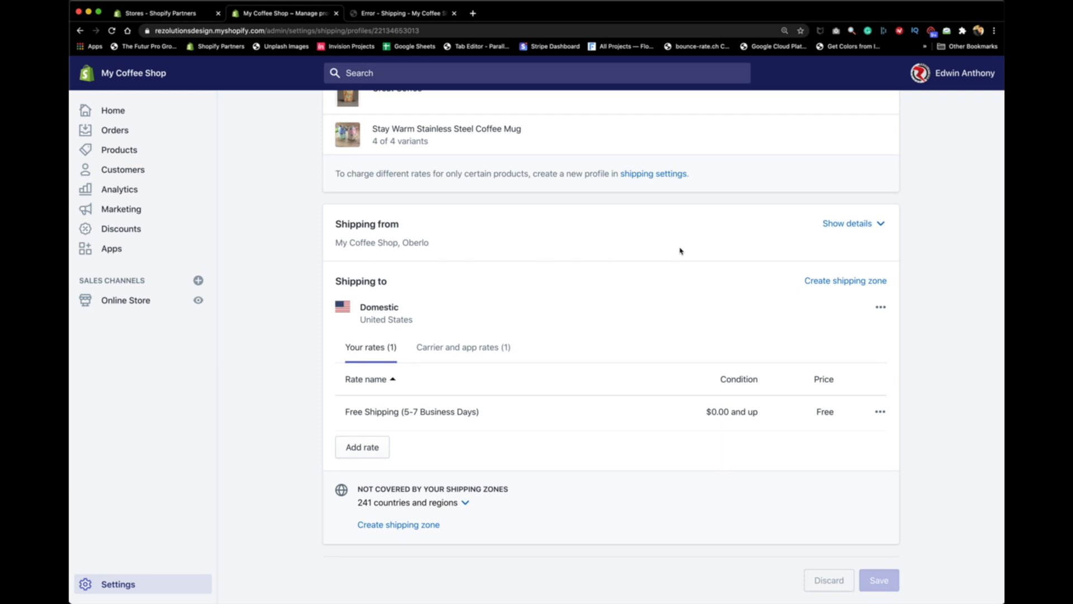
mouse_move(619, 370)
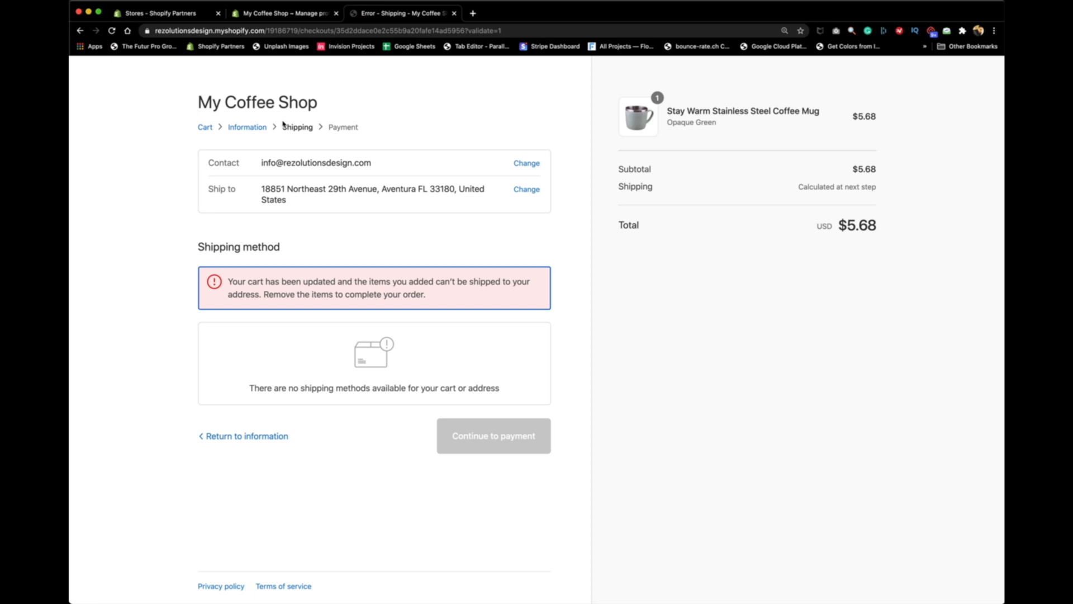
mouse_move(285, 124)
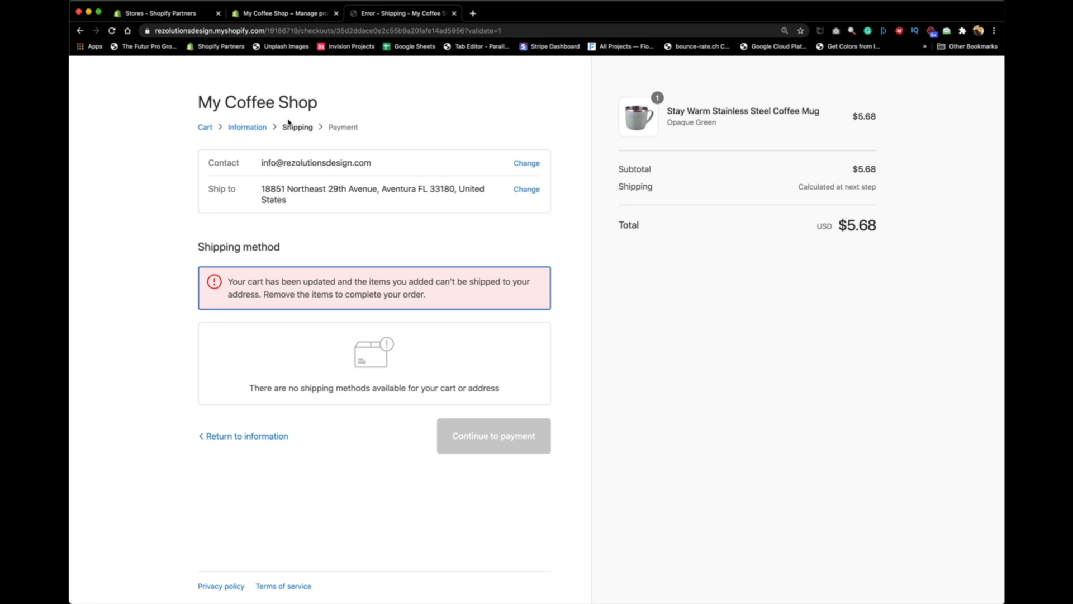
mouse_move(160, 261)
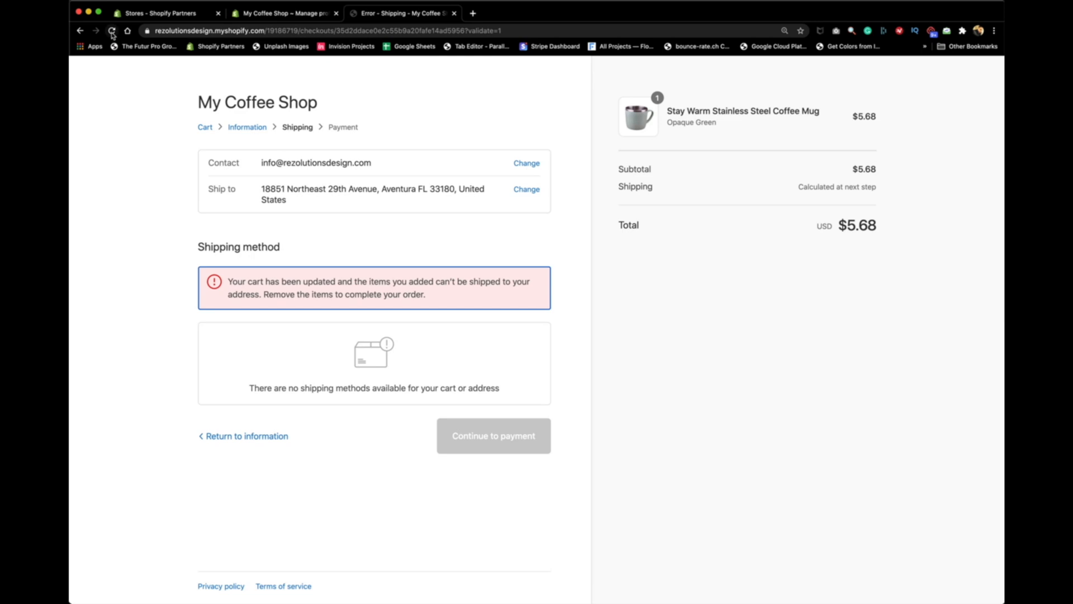
- Reload the checkout shipping step so Free Shipping and USPS options appear
left_click(111, 32)
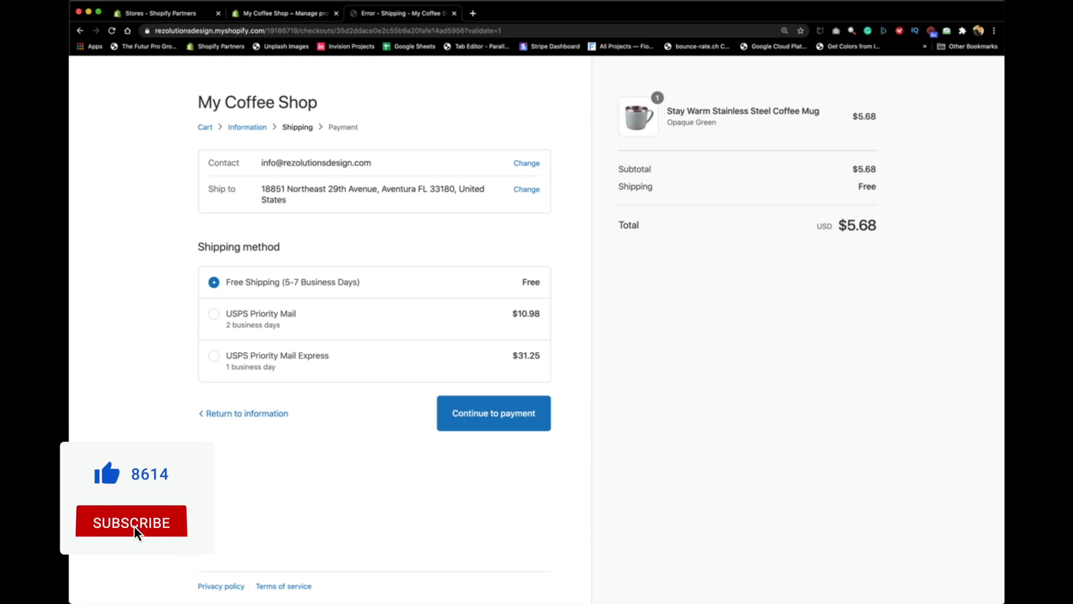
left_click(131, 522)
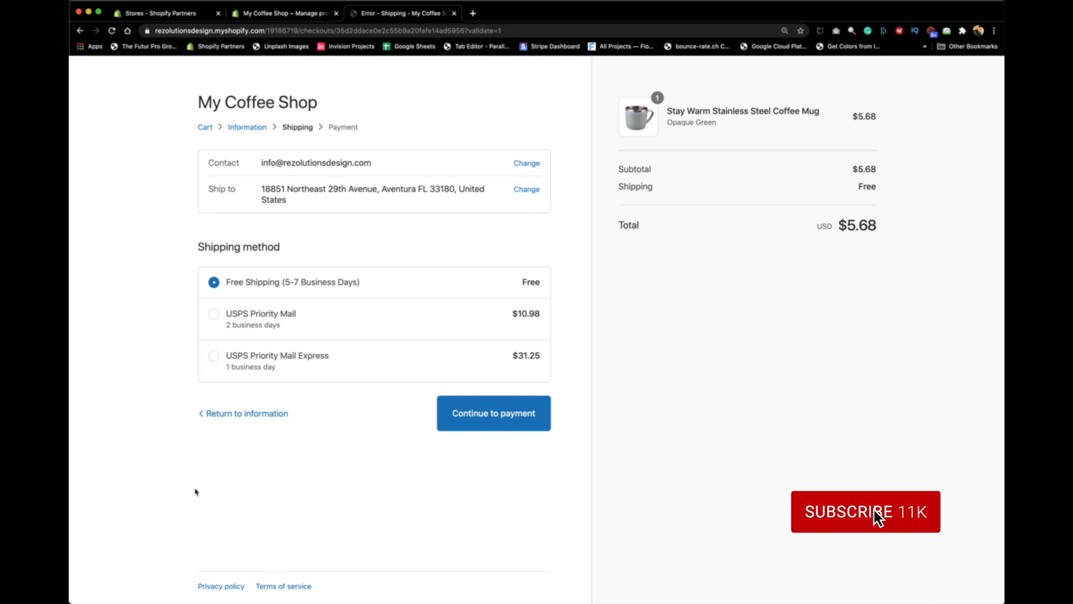
left_click(864, 511)
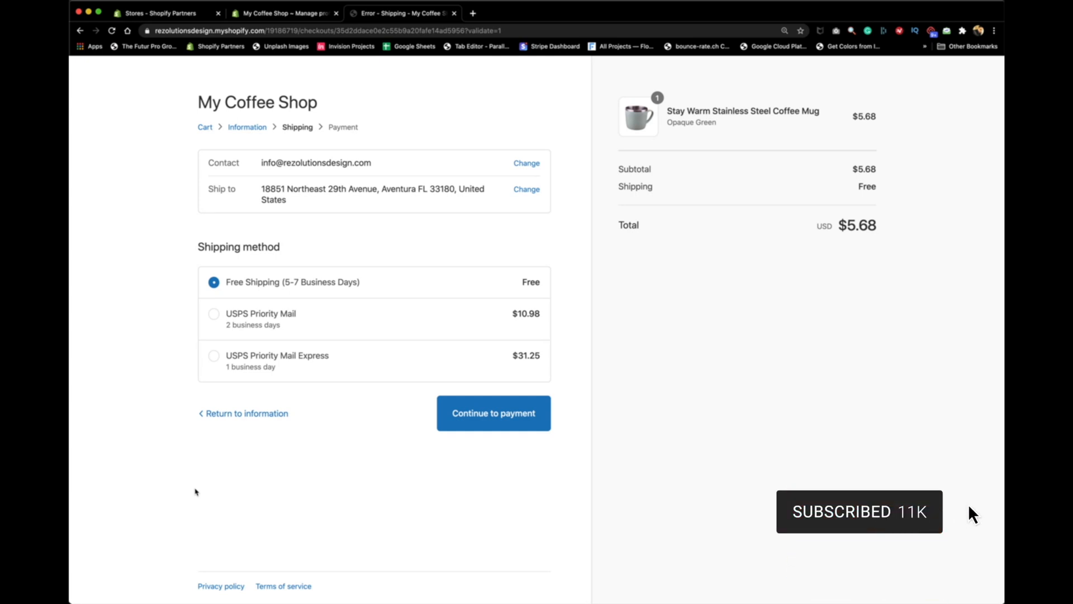